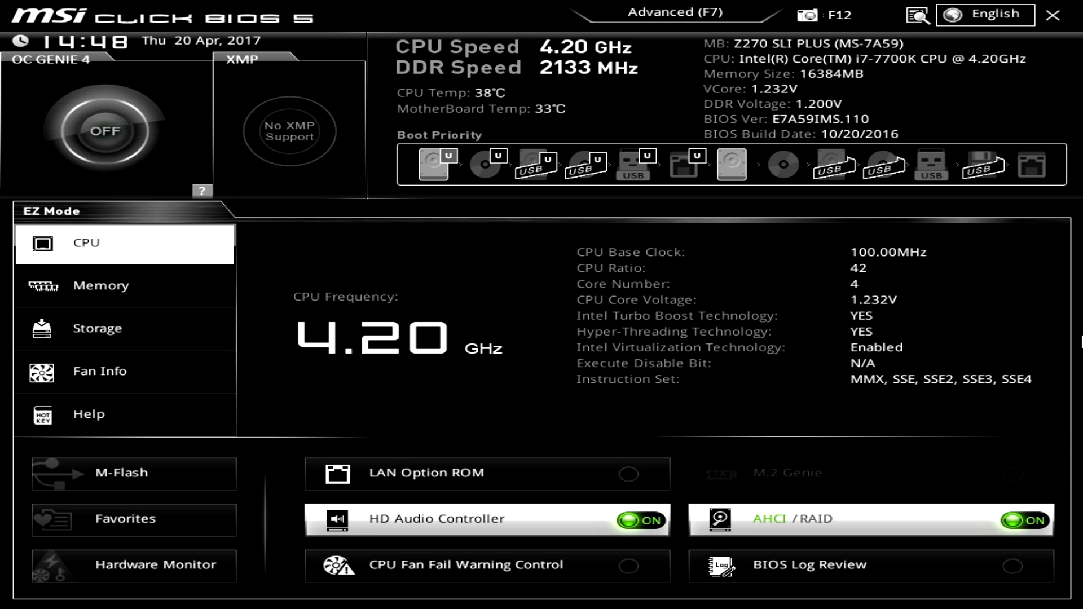
{"action": "mouse_move", "coordinate": [151, 129]}
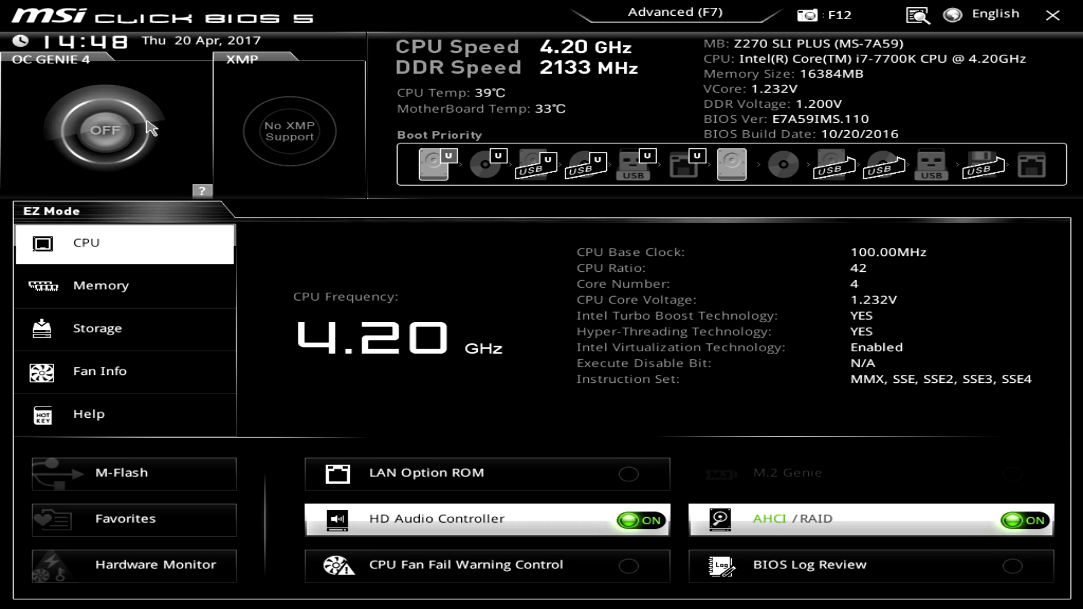
{"action": "mouse_move", "coordinate": [90, 153]}
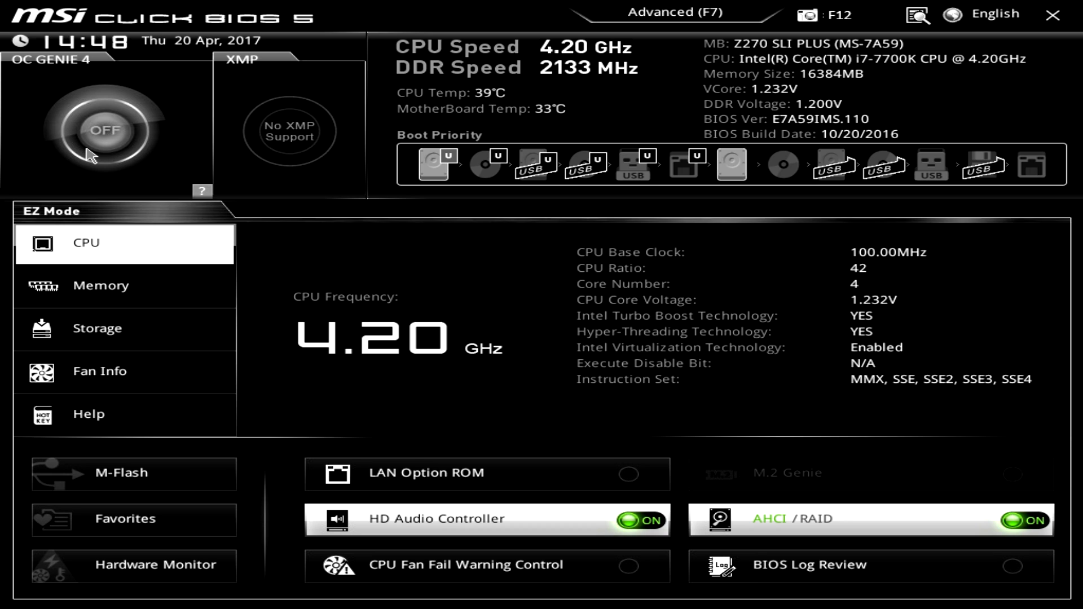
{"action": "mouse_move", "coordinate": [268, 104]}
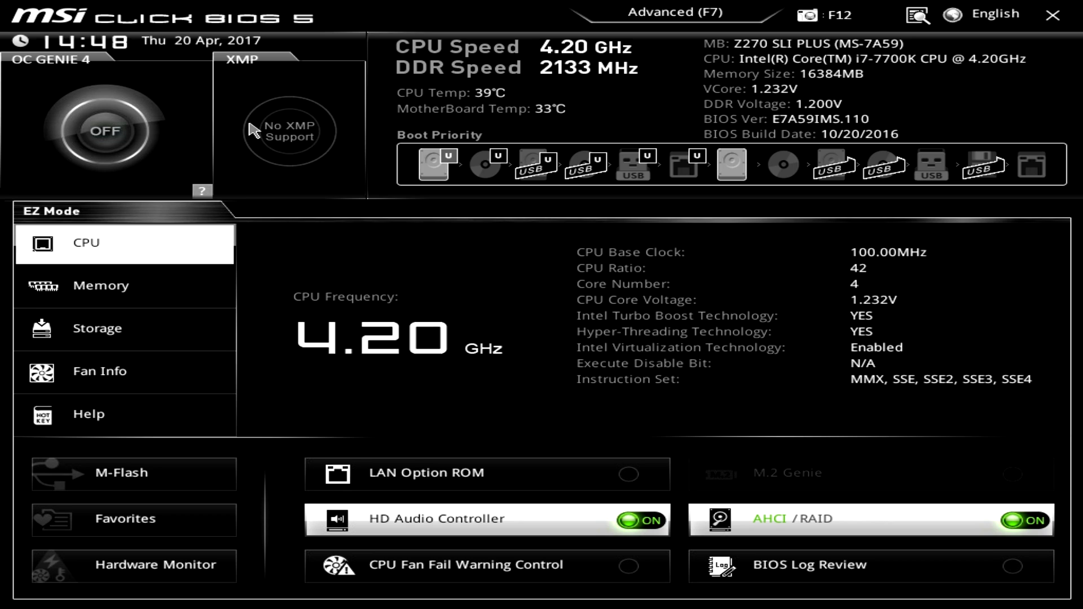
{"action": "mouse_move", "coordinate": [306, 153]}
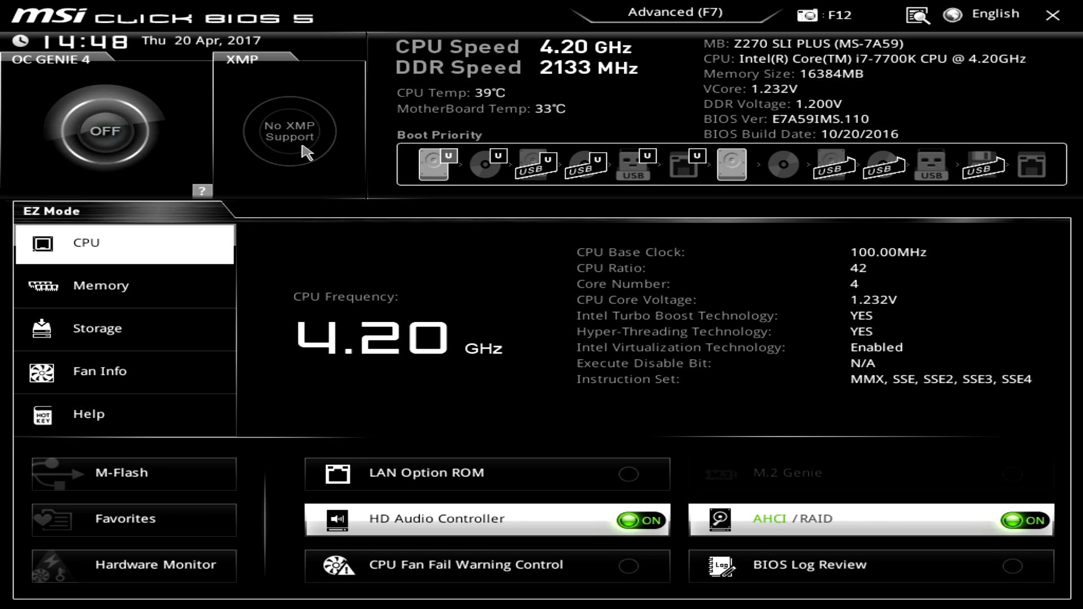
{"action": "mouse_move", "coordinate": [300, 185]}
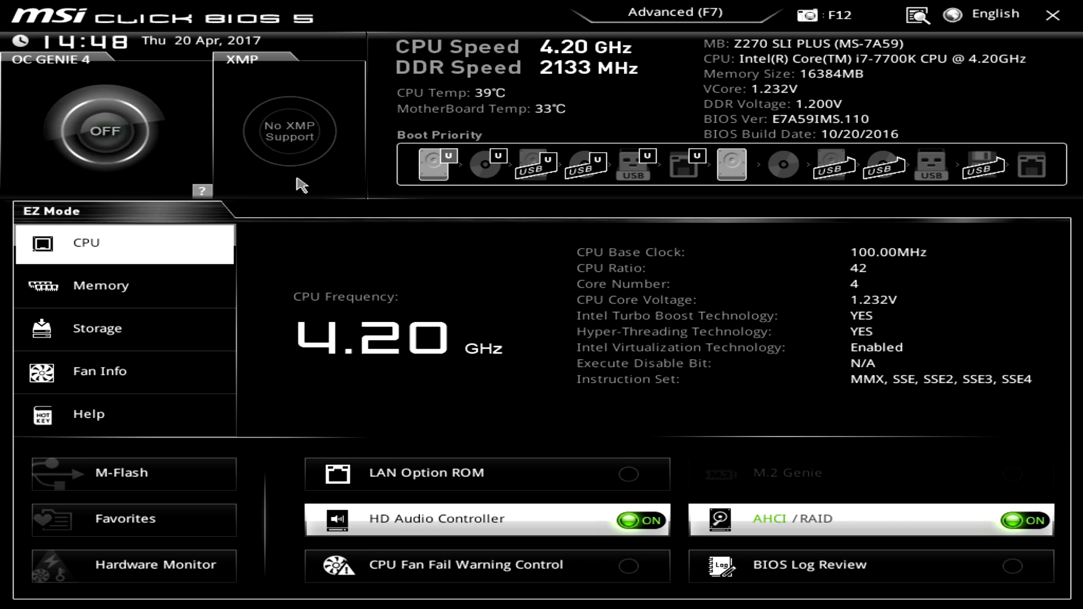
{"action": "mouse_move", "coordinate": [289, 141]}
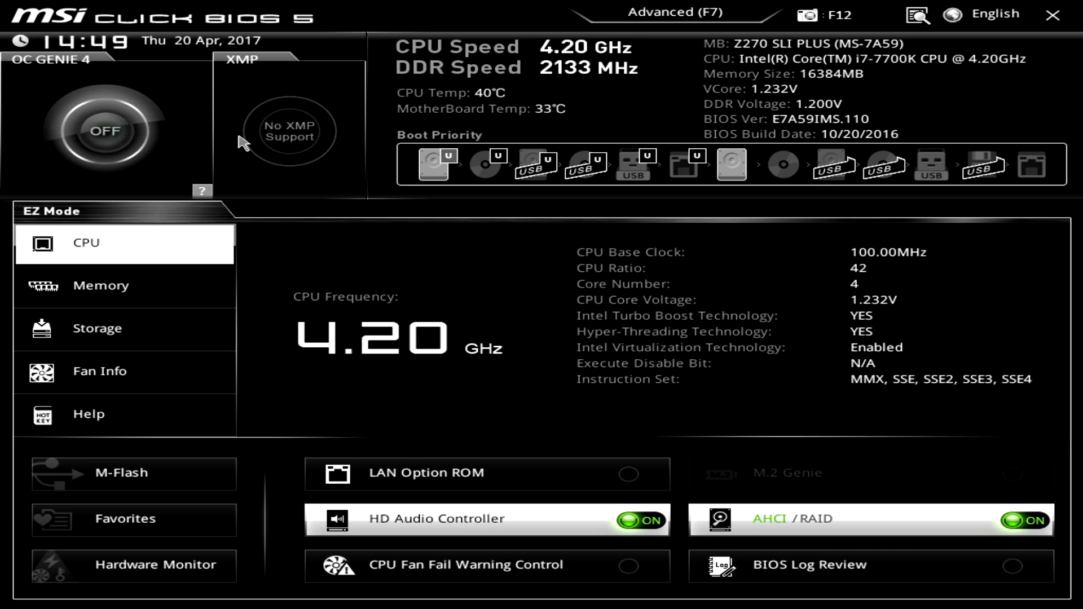
{"action": "mouse_move", "coordinate": [307, 157]}
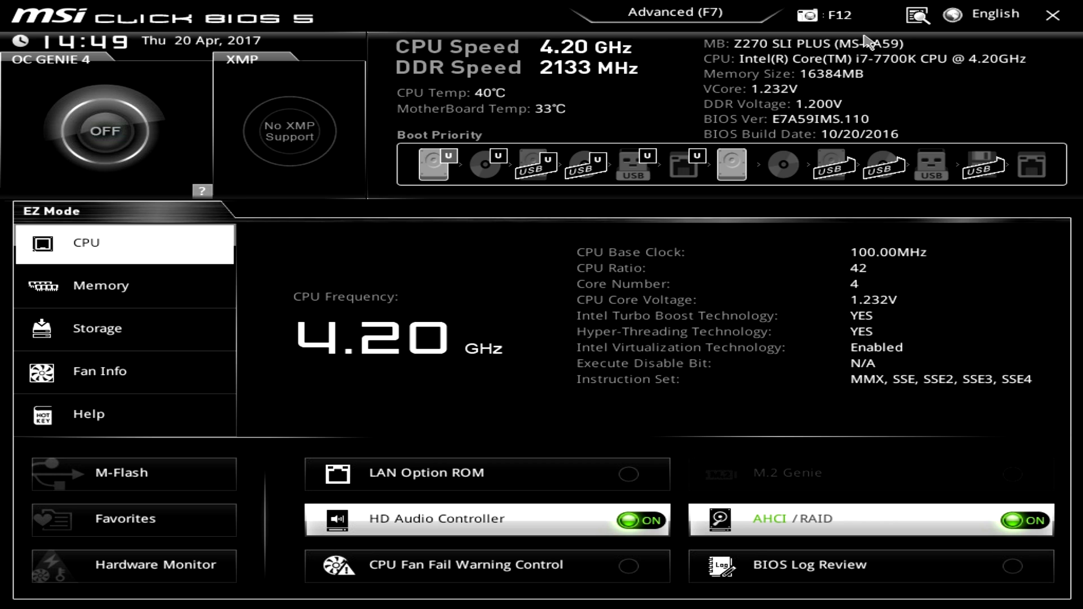
{"action": "mouse_move", "coordinate": [541, 96]}
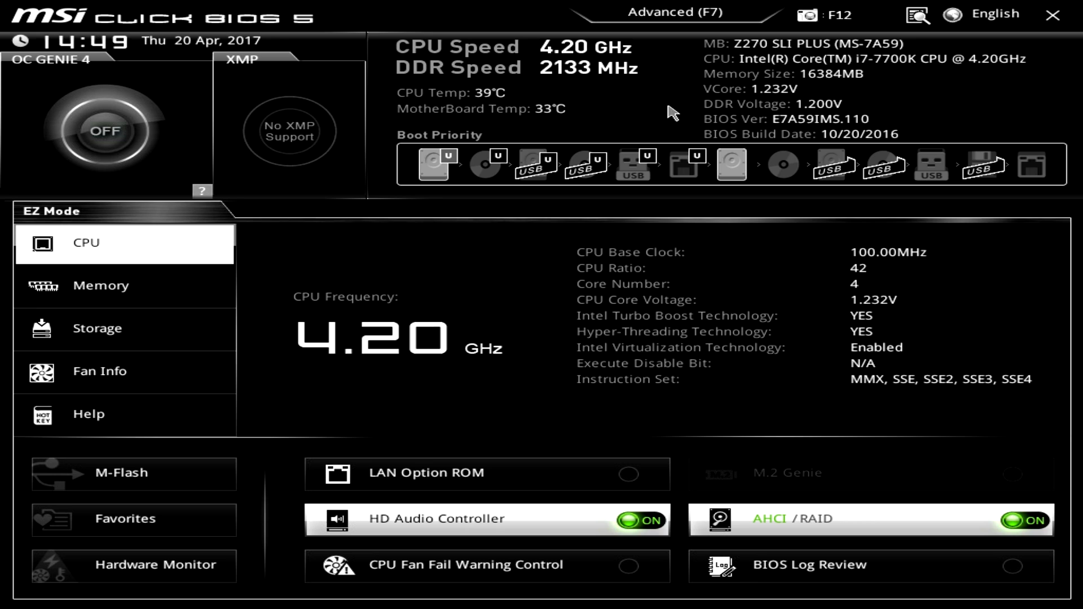
{"action": "mouse_move", "coordinate": [585, 166]}
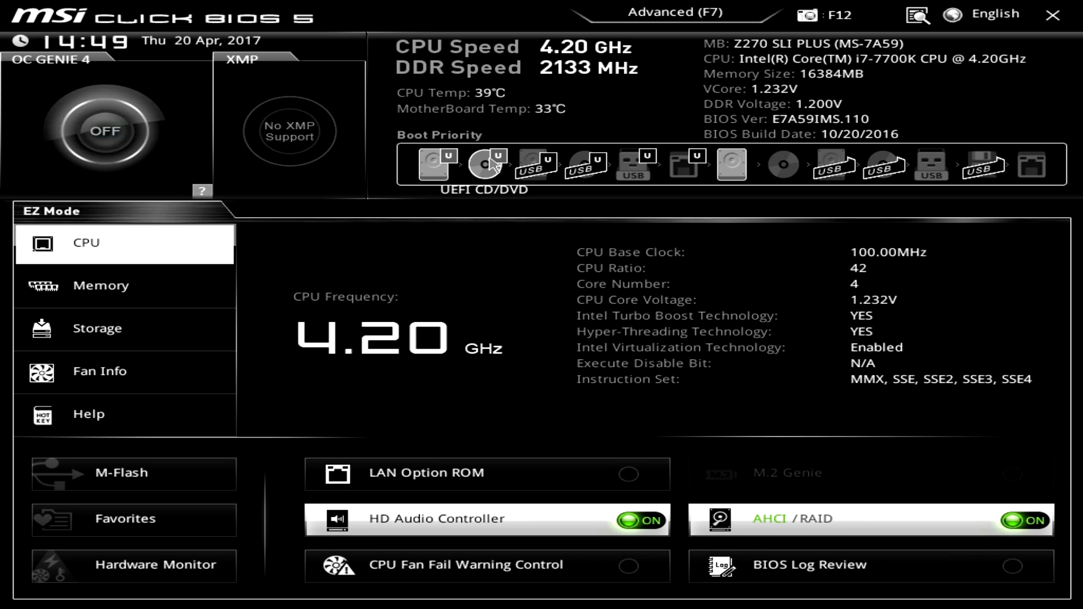
{"action": "mouse_move", "coordinate": [882, 164]}
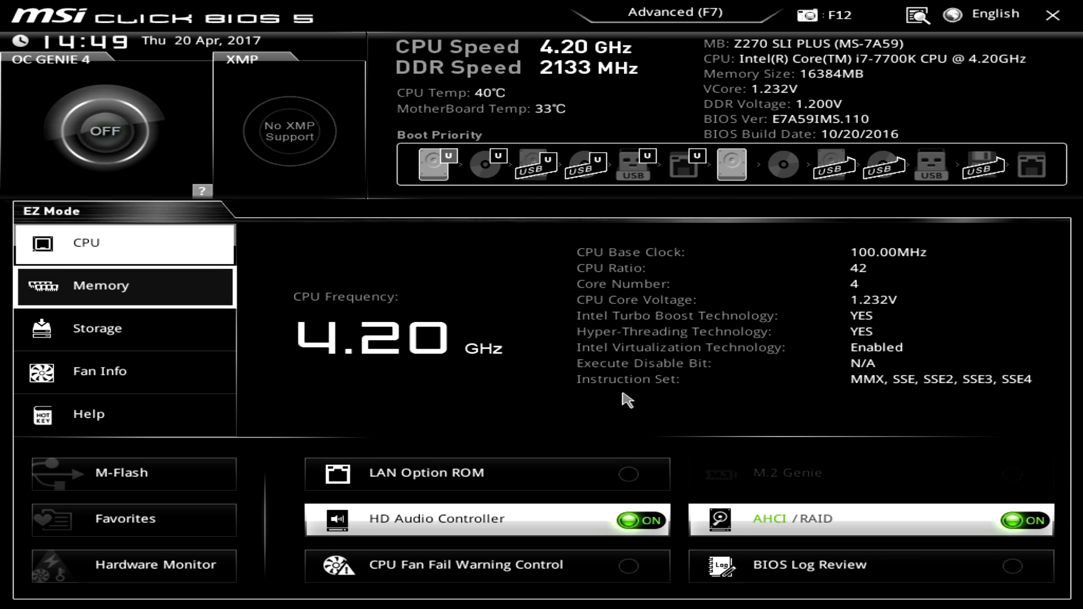
- In EZ Mode, view Memory, then Storage, then the Fan Info curves (CPU fan 606 RPM)
{"action": "left_click", "coordinate": [101, 285]}
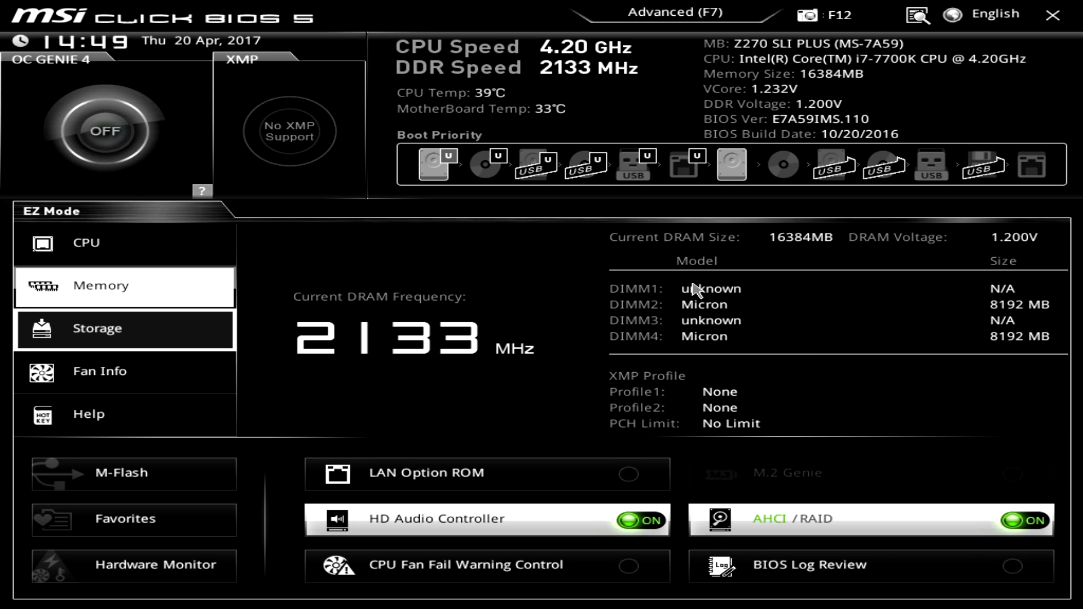
{"action": "left_click", "coordinate": [96, 328]}
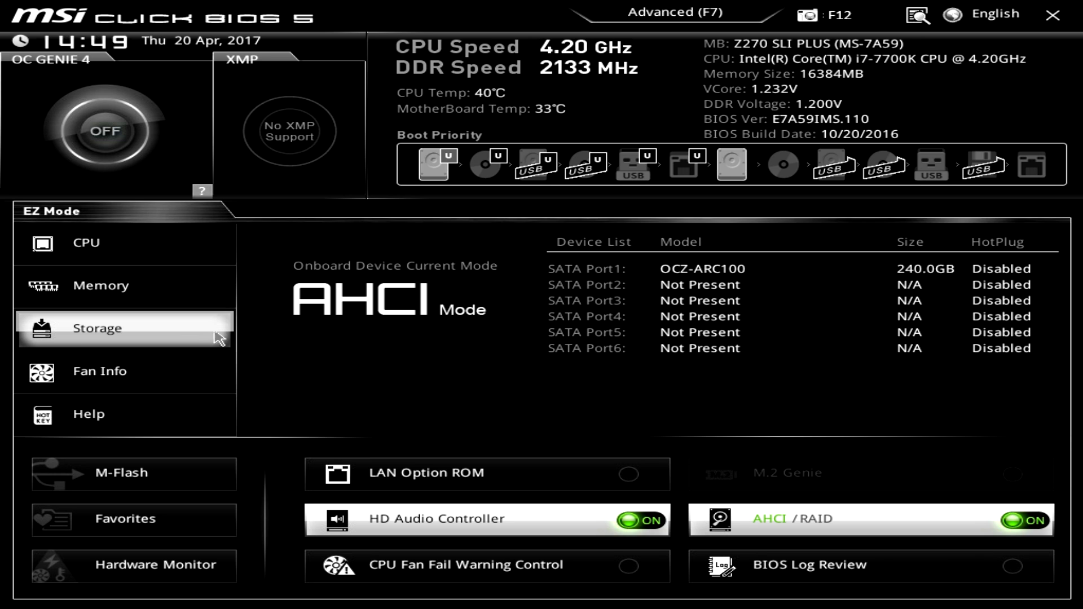
{"action": "mouse_move", "coordinate": [639, 289]}
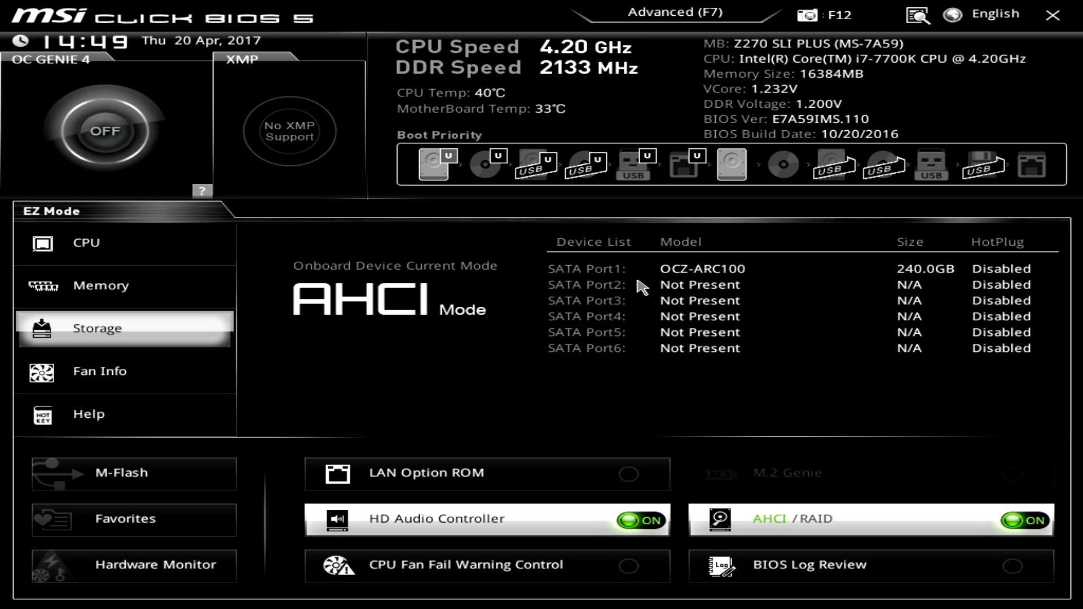
{"action": "left_click", "coordinate": [99, 371]}
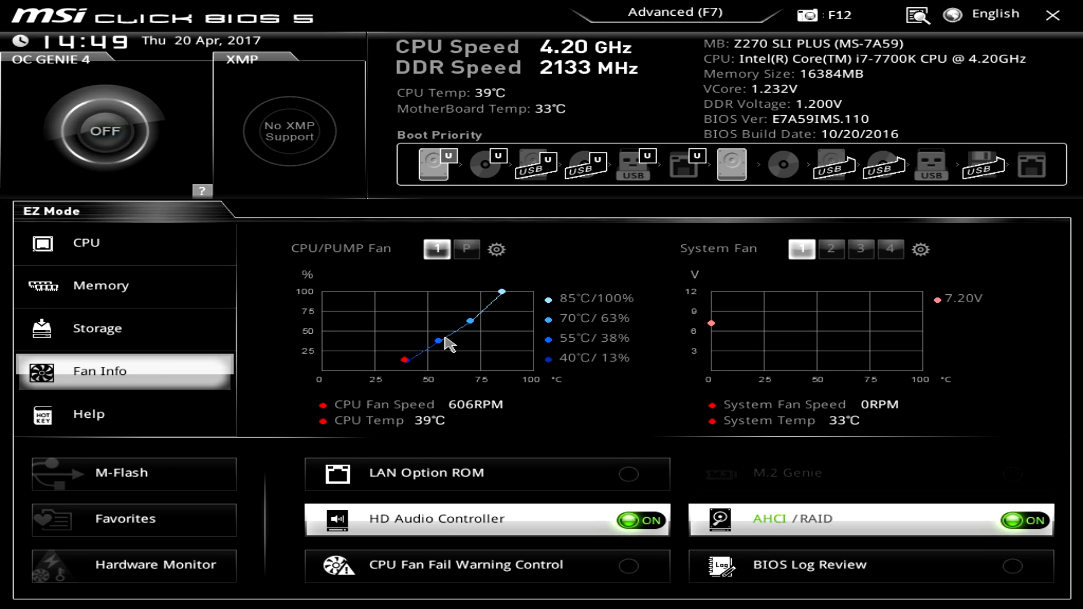
{"action": "mouse_move", "coordinate": [393, 325]}
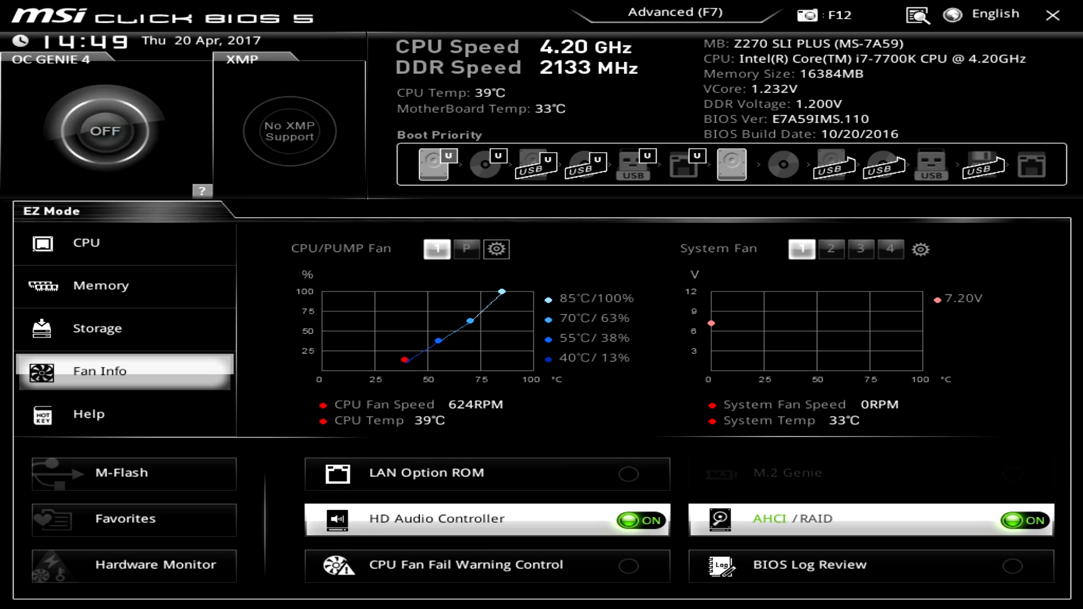
- Open Hardware Monitor to see the CPU 1 fan Smart Fan Mode curve
{"action": "left_click", "coordinate": [496, 249]}
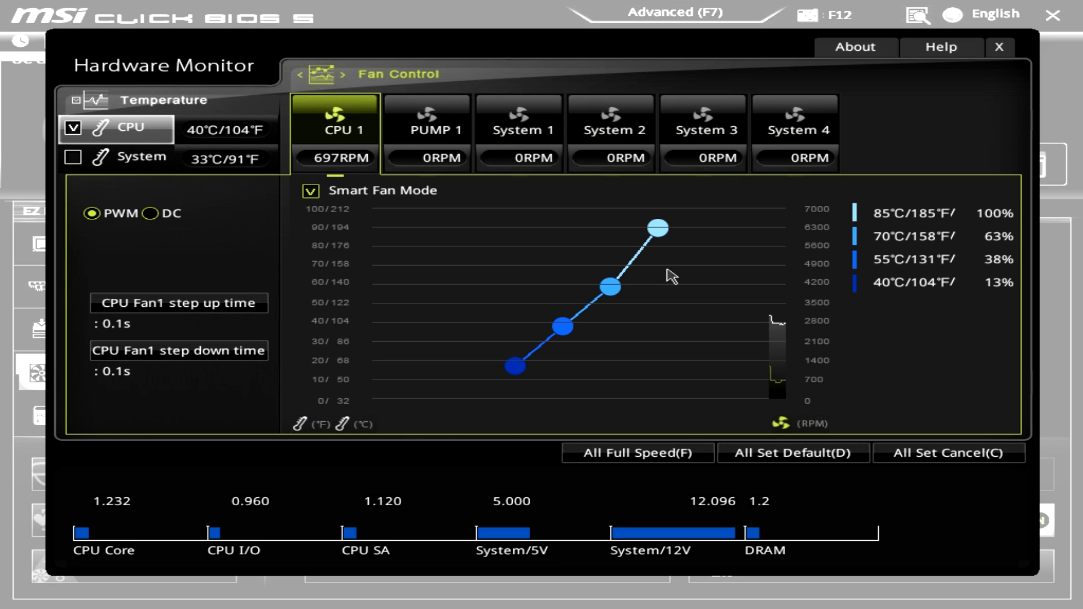
{"action": "mouse_move", "coordinate": [560, 248]}
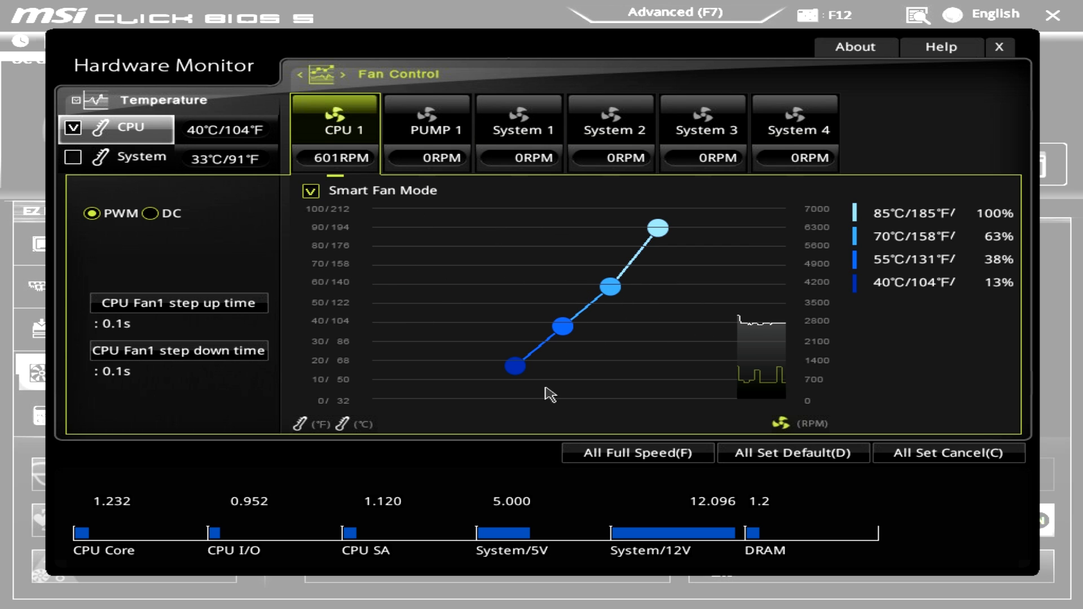
{"action": "mouse_move", "coordinate": [682, 378]}
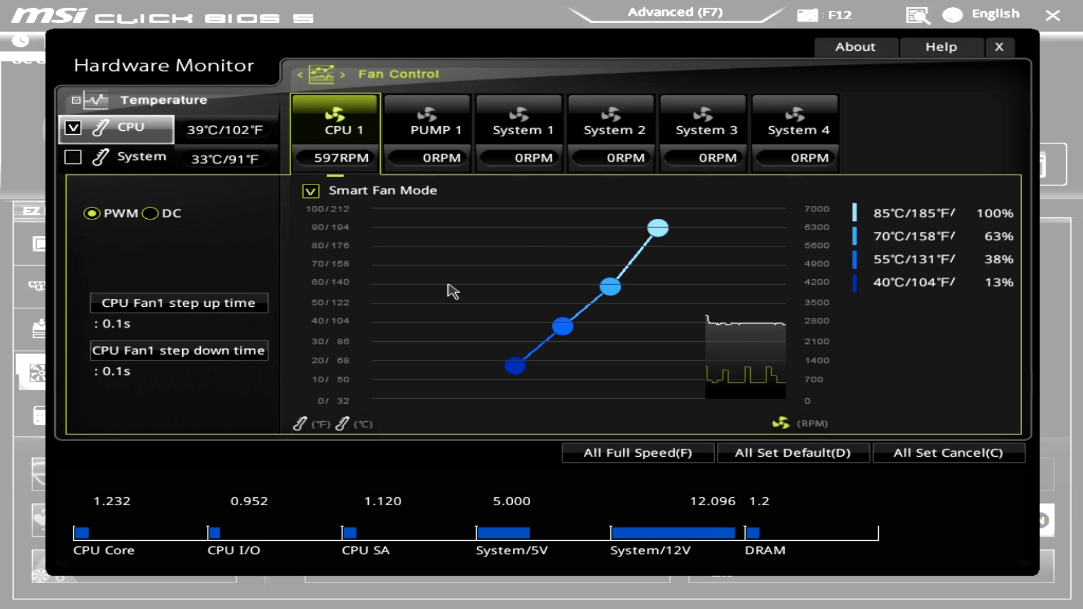
{"action": "mouse_move", "coordinate": [477, 553]}
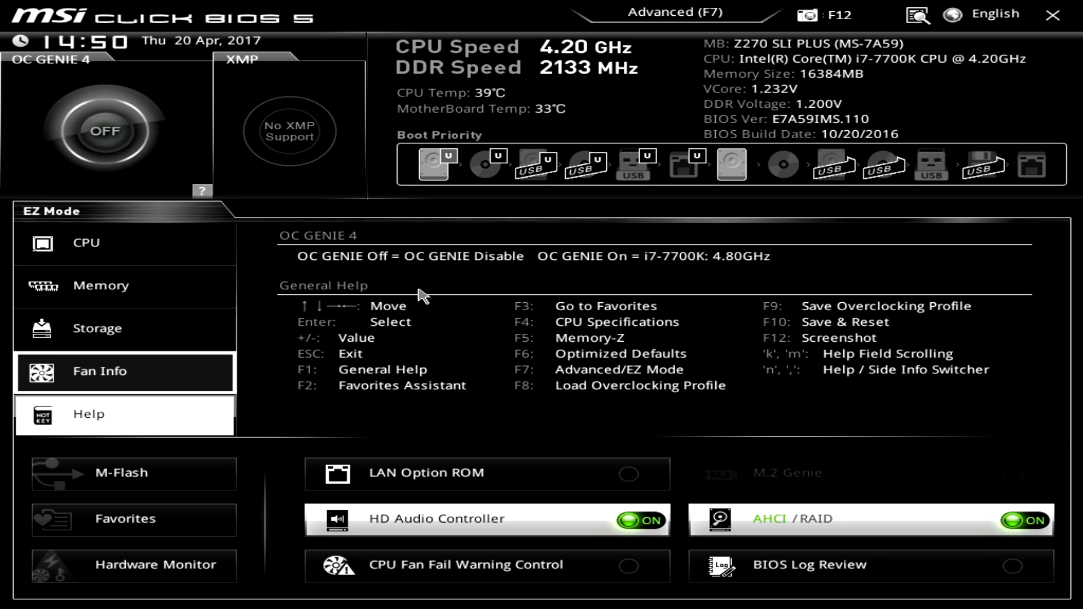
{"action": "mouse_move", "coordinate": [314, 265]}
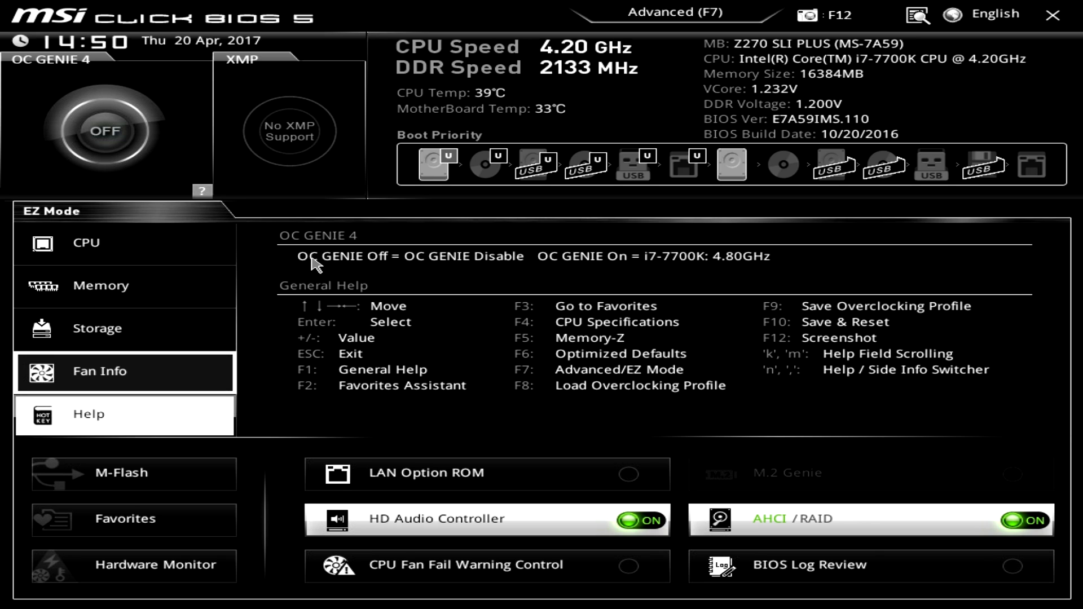
{"action": "mouse_move", "coordinate": [680, 270]}
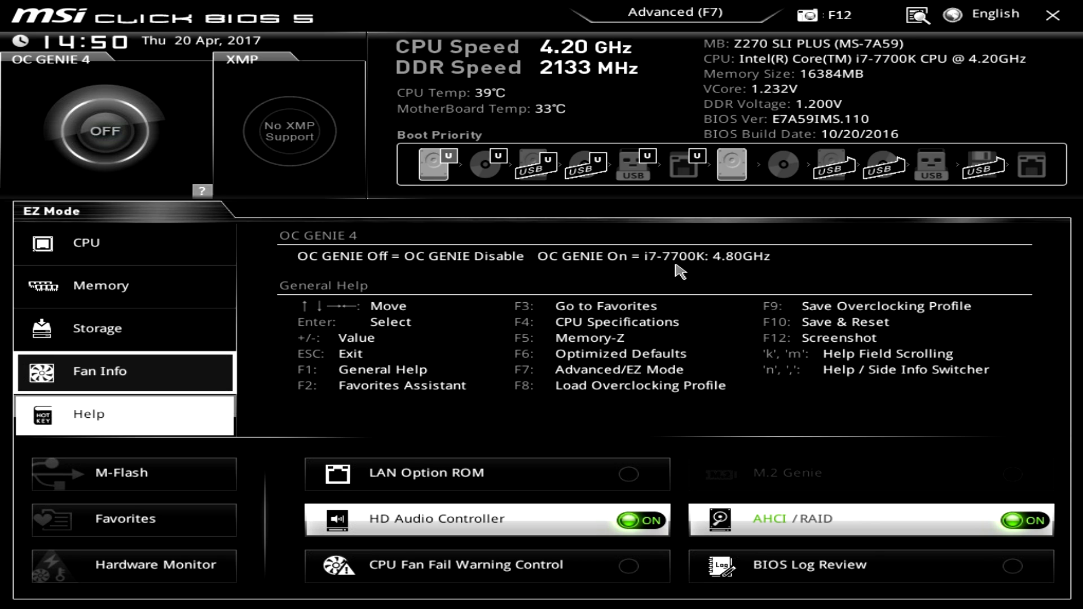
{"action": "mouse_move", "coordinate": [596, 281]}
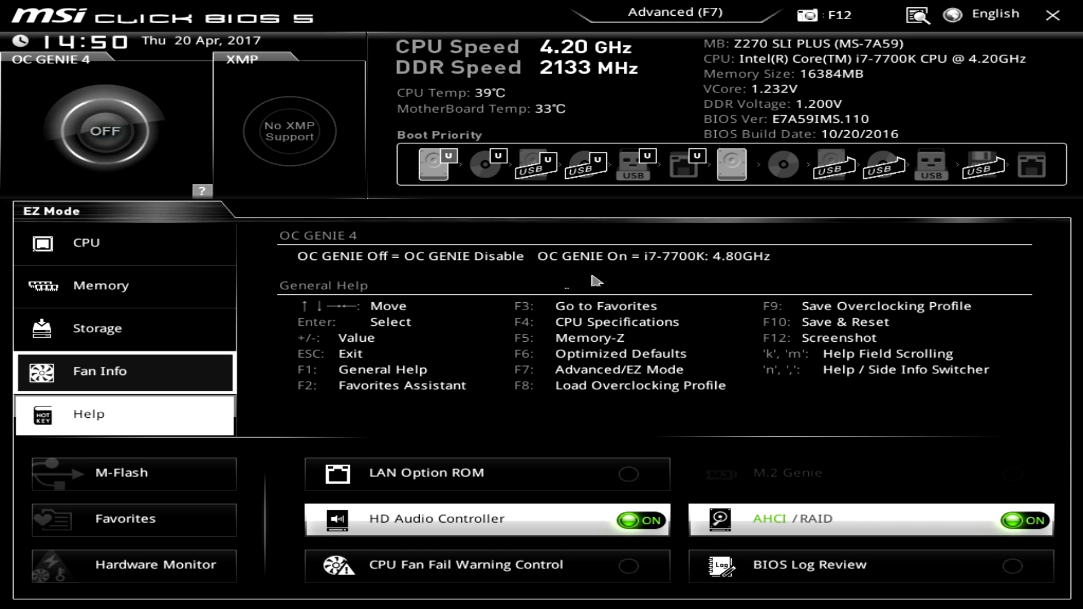
{"action": "mouse_move", "coordinate": [479, 286]}
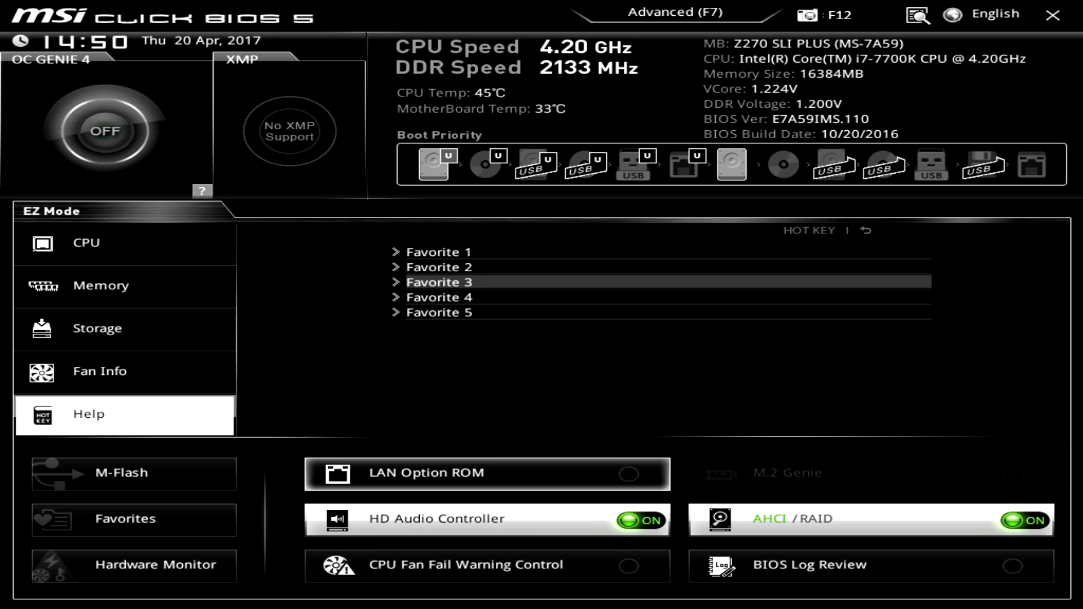
{"action": "mouse_move", "coordinate": [431, 261]}
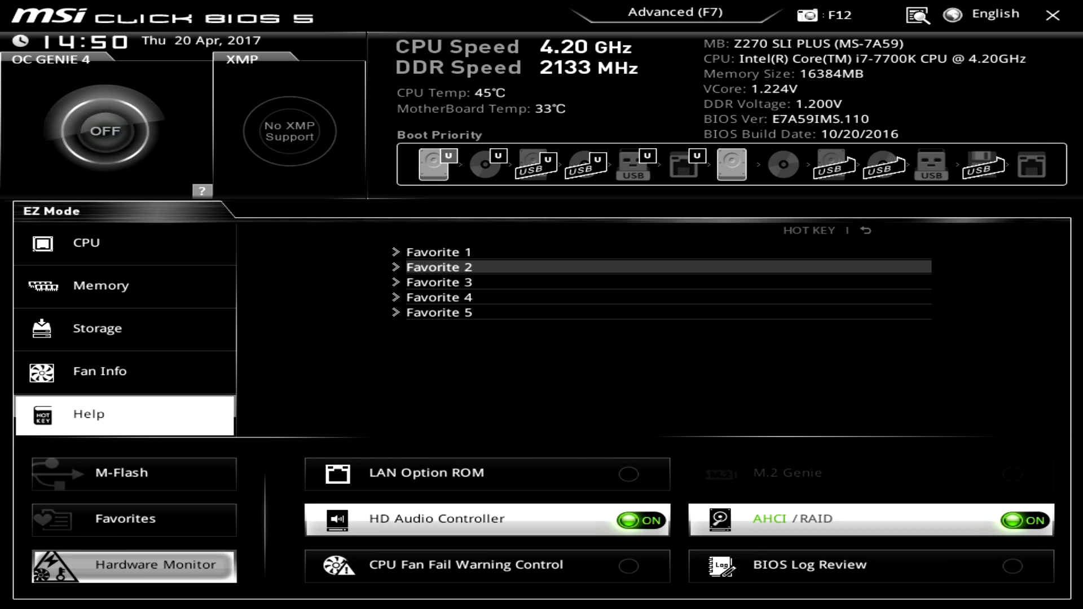
{"action": "left_click", "coordinate": [133, 566]}
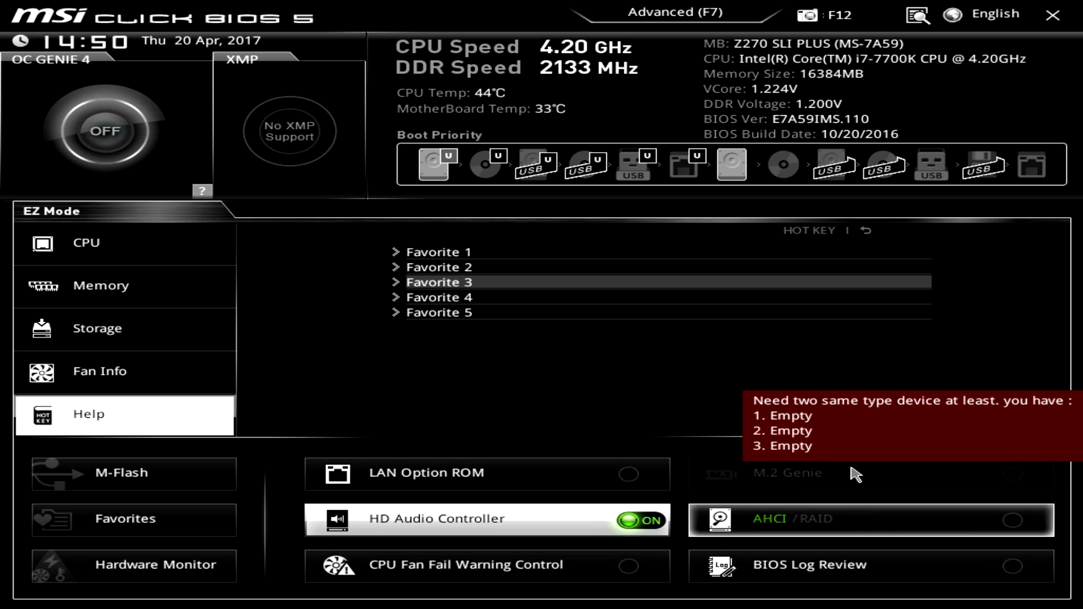
{"action": "left_click", "coordinate": [1012, 518]}
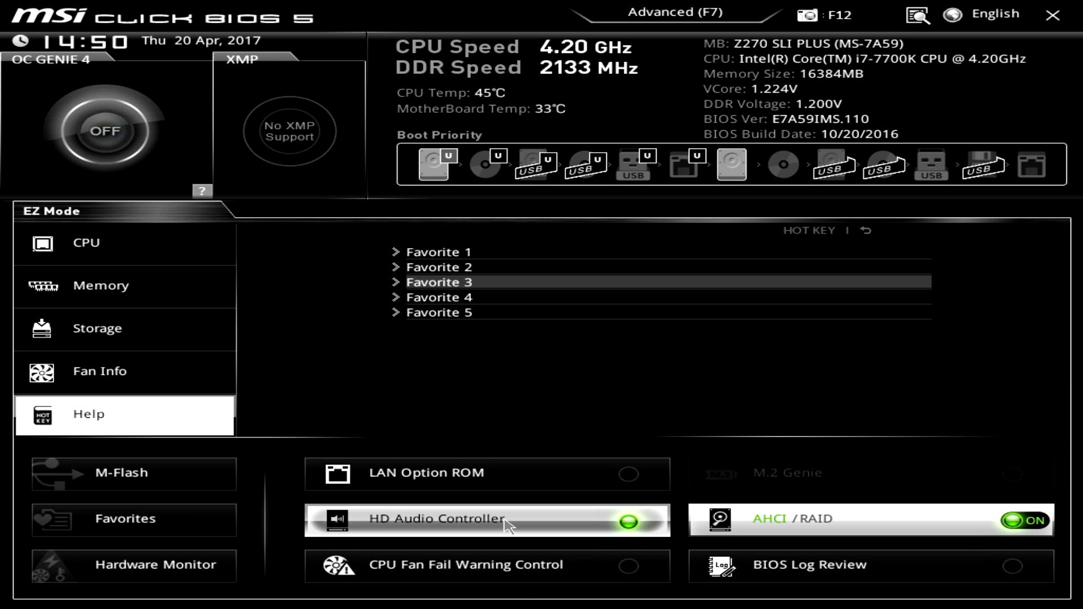
{"action": "left_click", "coordinate": [628, 521]}
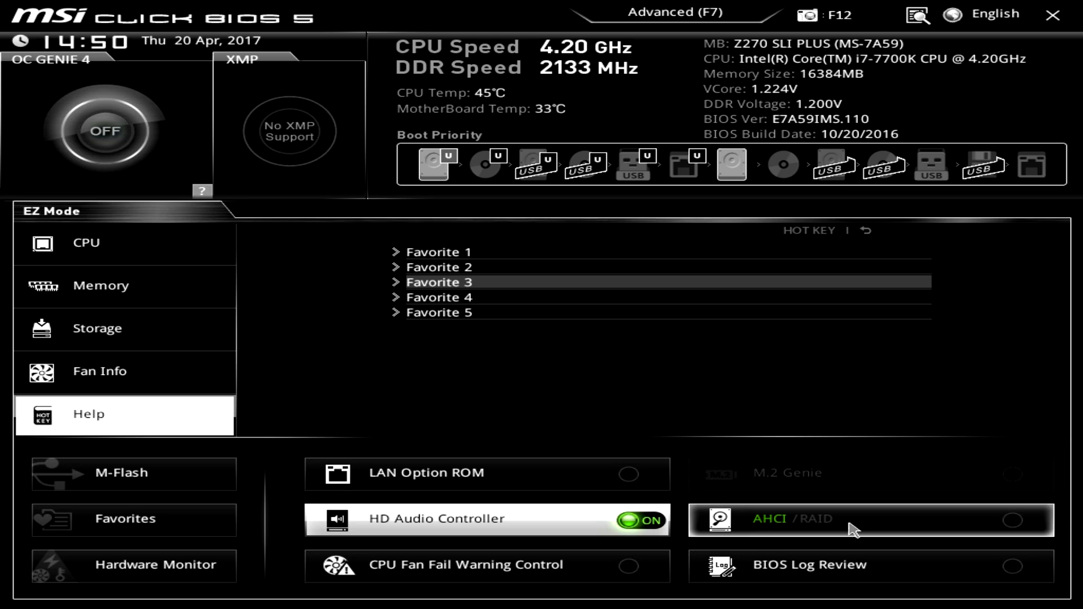
{"action": "mouse_move", "coordinate": [881, 520]}
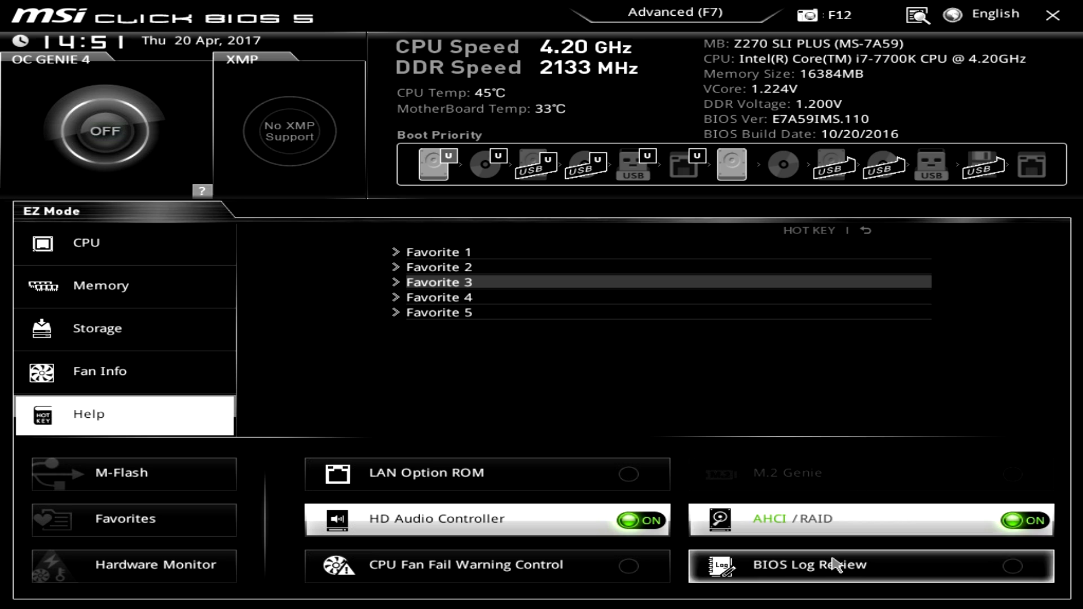
{"action": "mouse_move", "coordinate": [455, 565]}
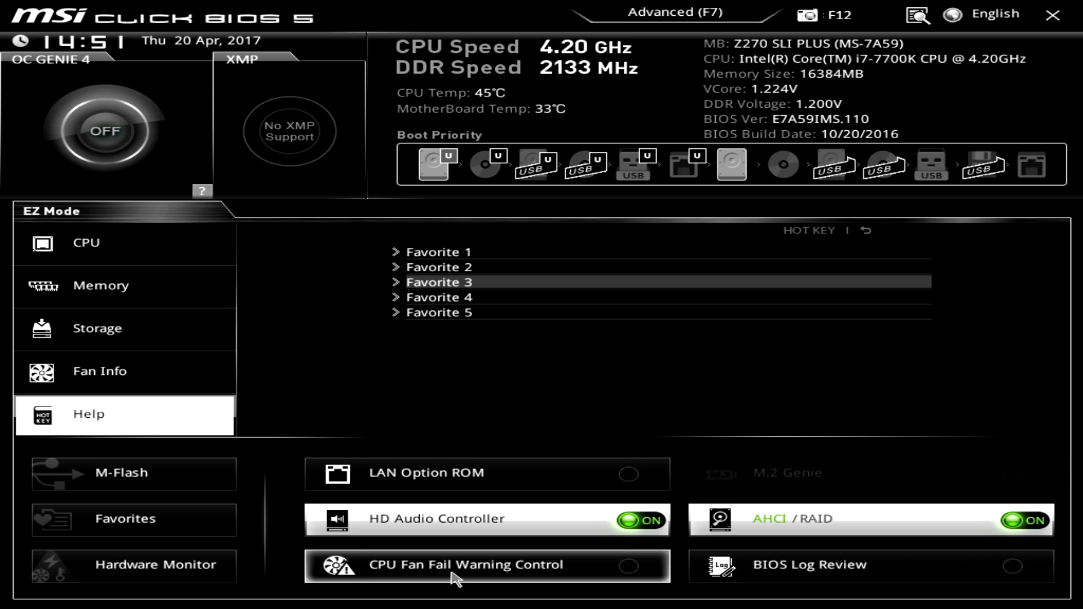
{"action": "mouse_move", "coordinate": [772, 572]}
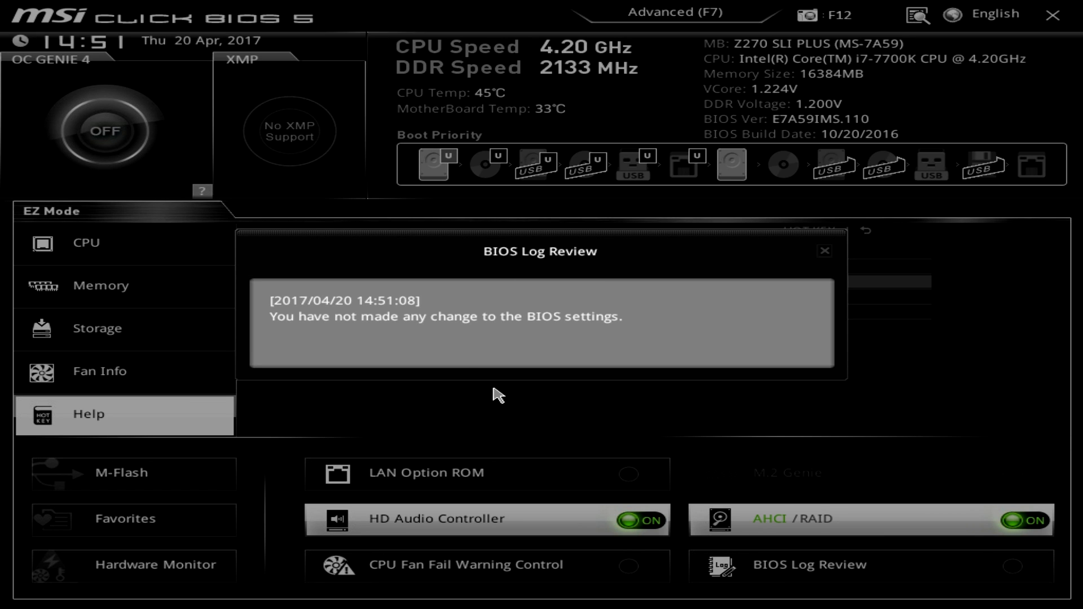
{"action": "mouse_move", "coordinate": [499, 294]}
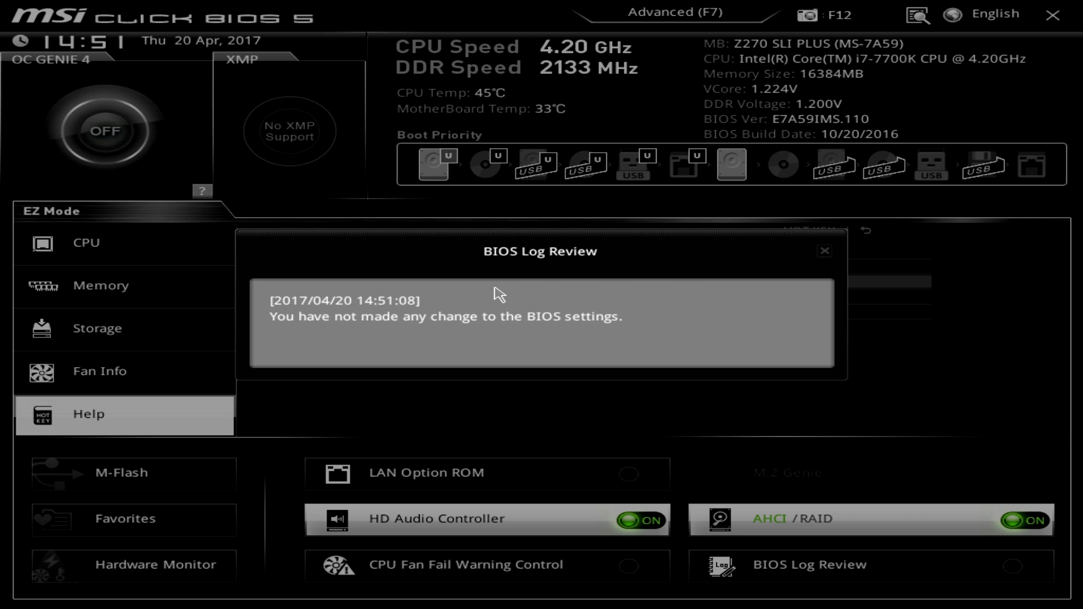
- Close the BIOS Log Review dialog after reading there are no changes
{"action": "left_click", "coordinate": [824, 251]}
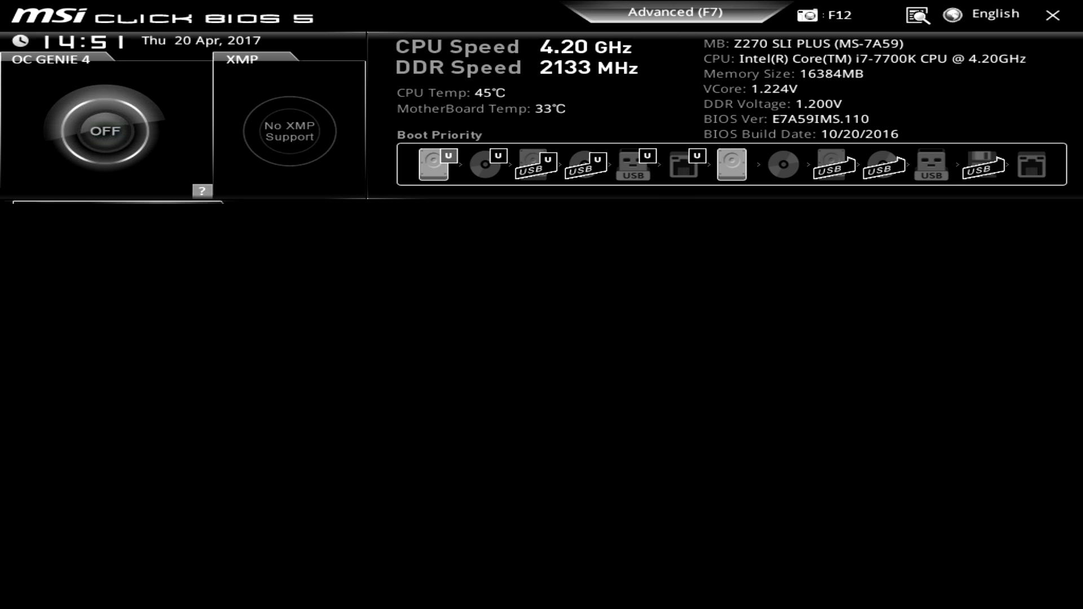
- Switch to Advanced mode and open the Advanced group under SETTINGS
{"action": "left_click", "coordinate": [676, 13]}
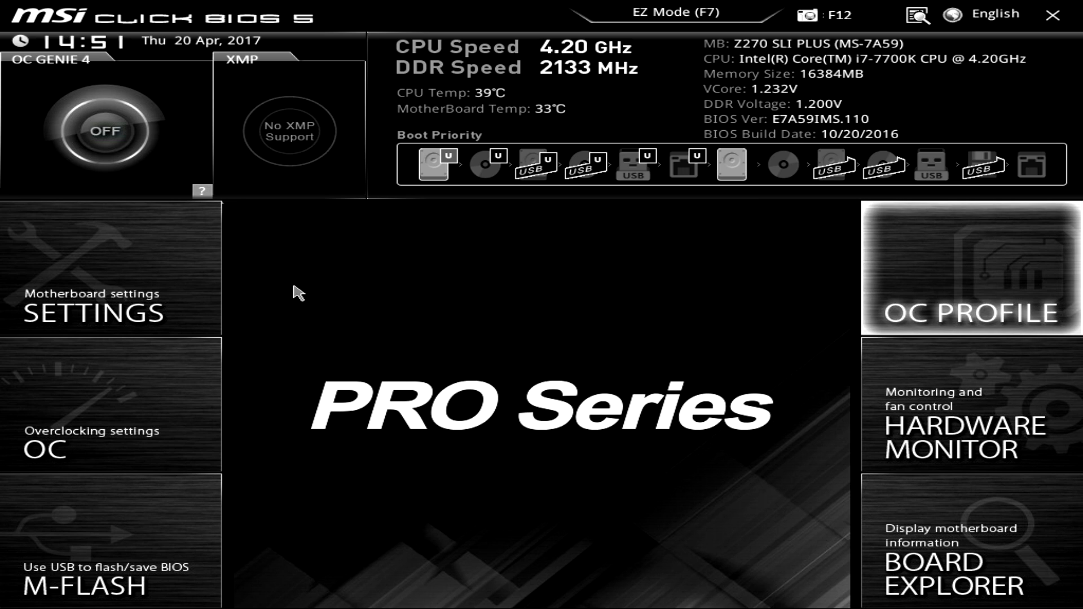
{"action": "mouse_move", "coordinate": [235, 268]}
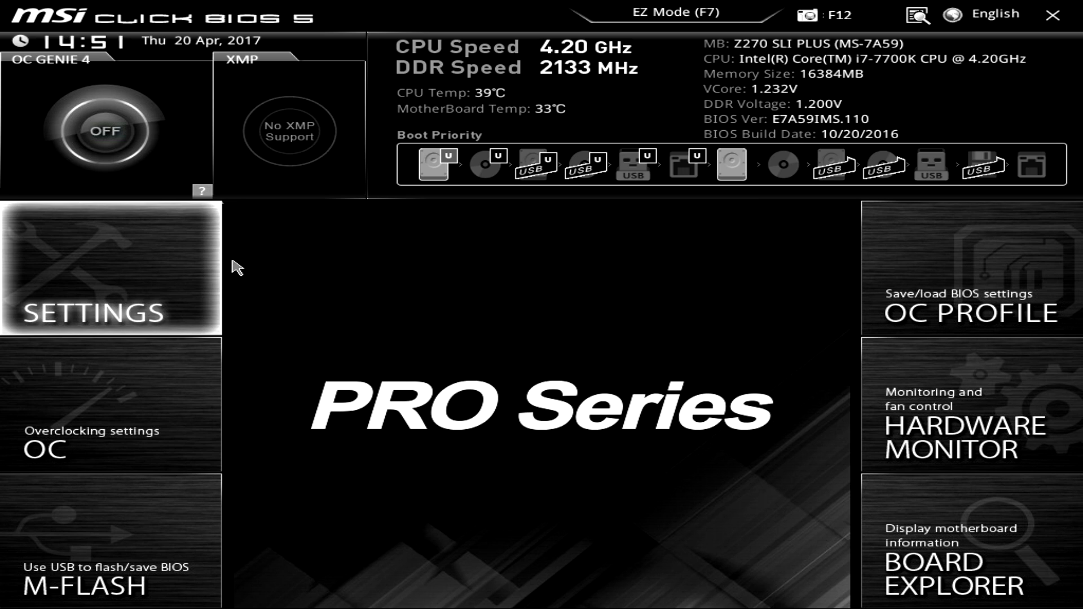
{"action": "mouse_move", "coordinate": [478, 222]}
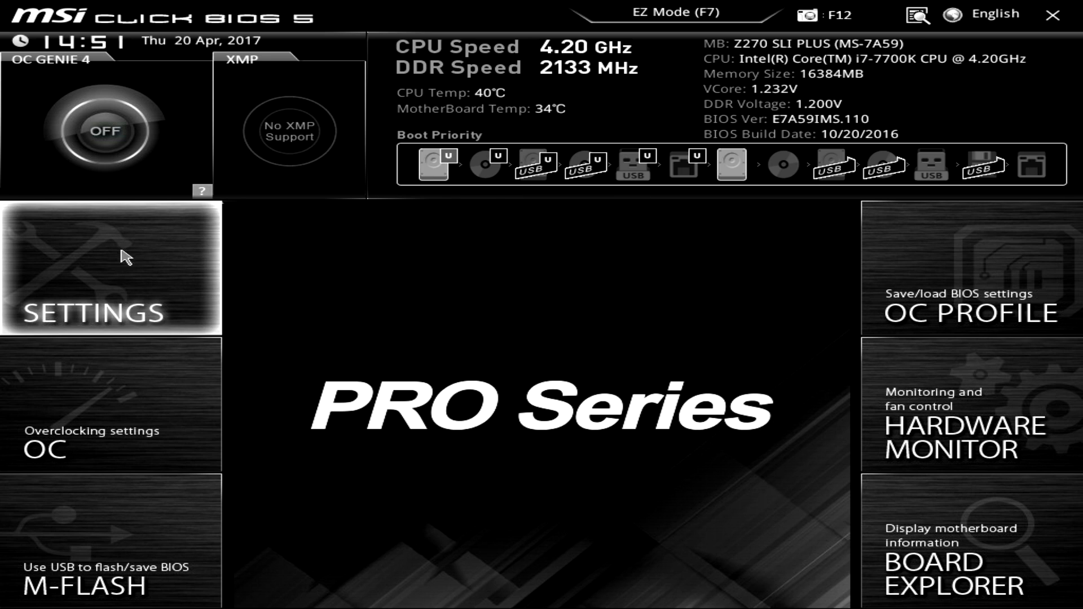
{"action": "left_click", "coordinate": [111, 269]}
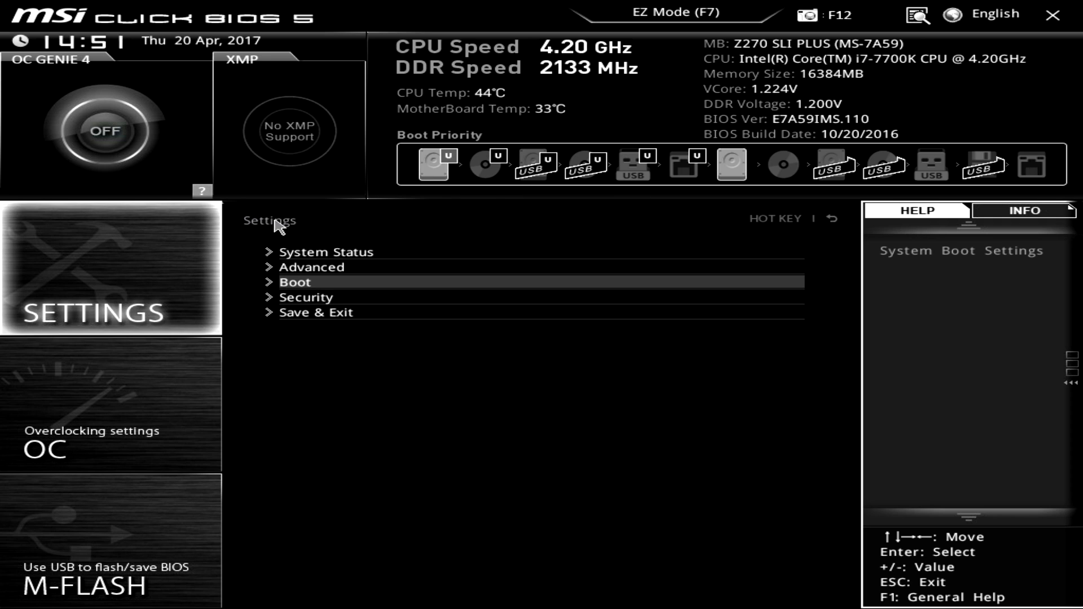
{"action": "mouse_move", "coordinate": [328, 251]}
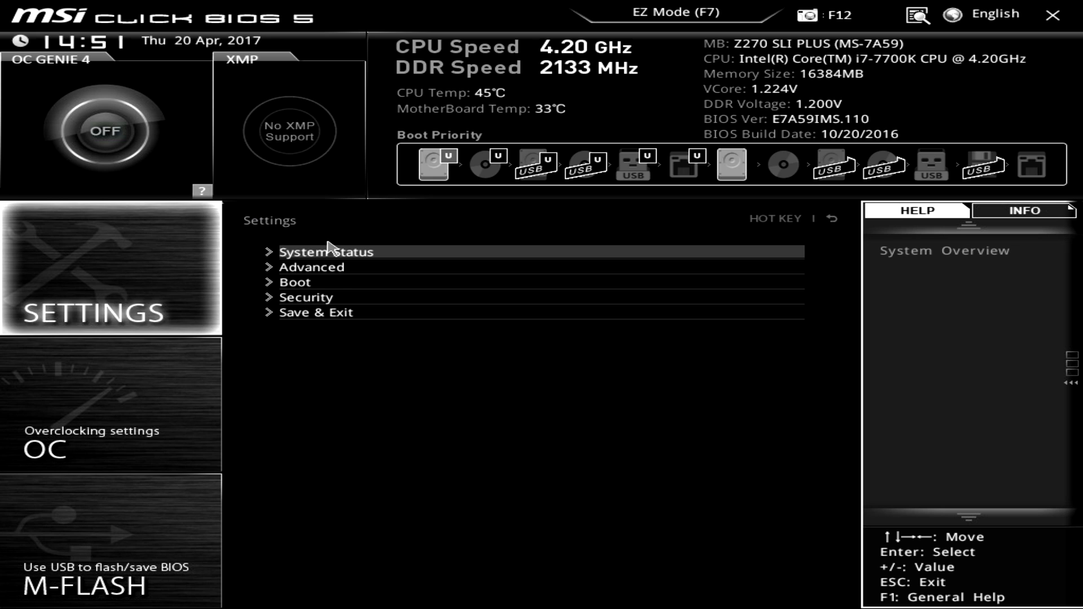
{"action": "left_click", "coordinate": [326, 252]}
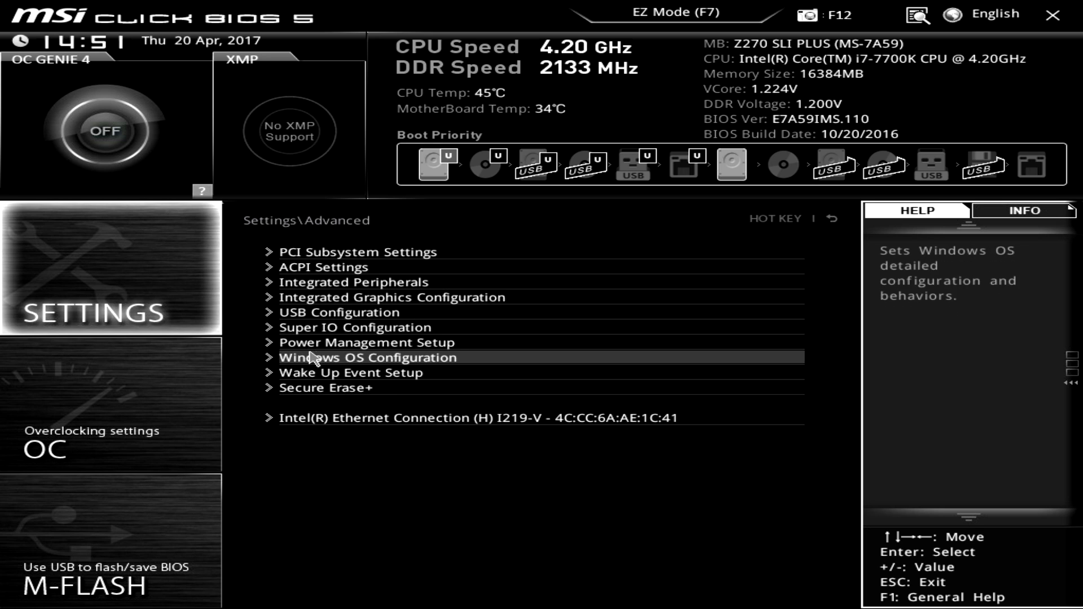
{"action": "mouse_move", "coordinate": [298, 326]}
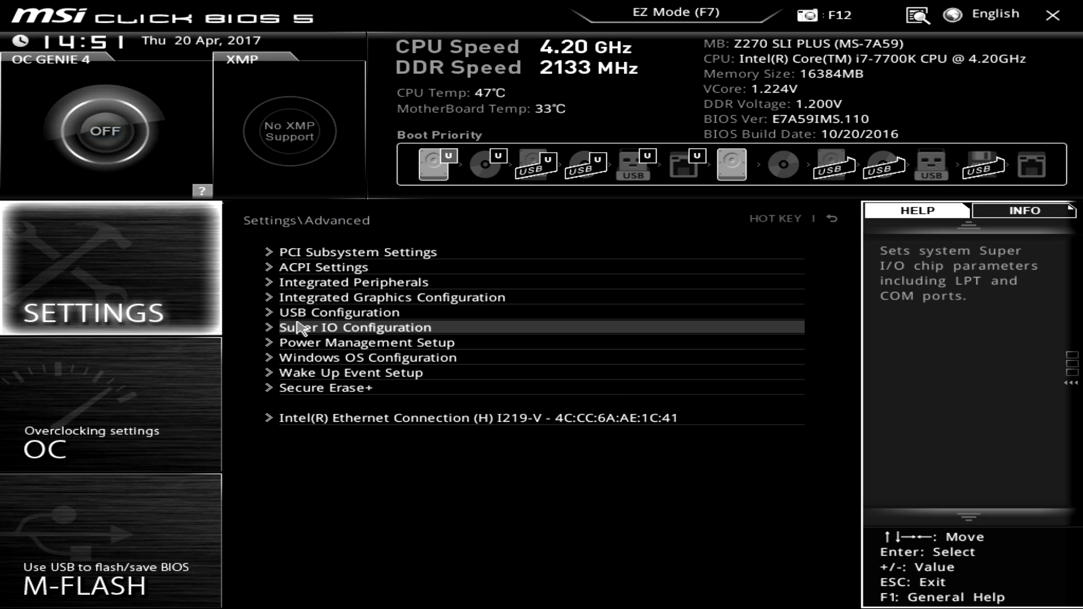
- Look at Integrated Peripherals, then return to the top-level Settings list
{"action": "left_click", "coordinate": [339, 312]}
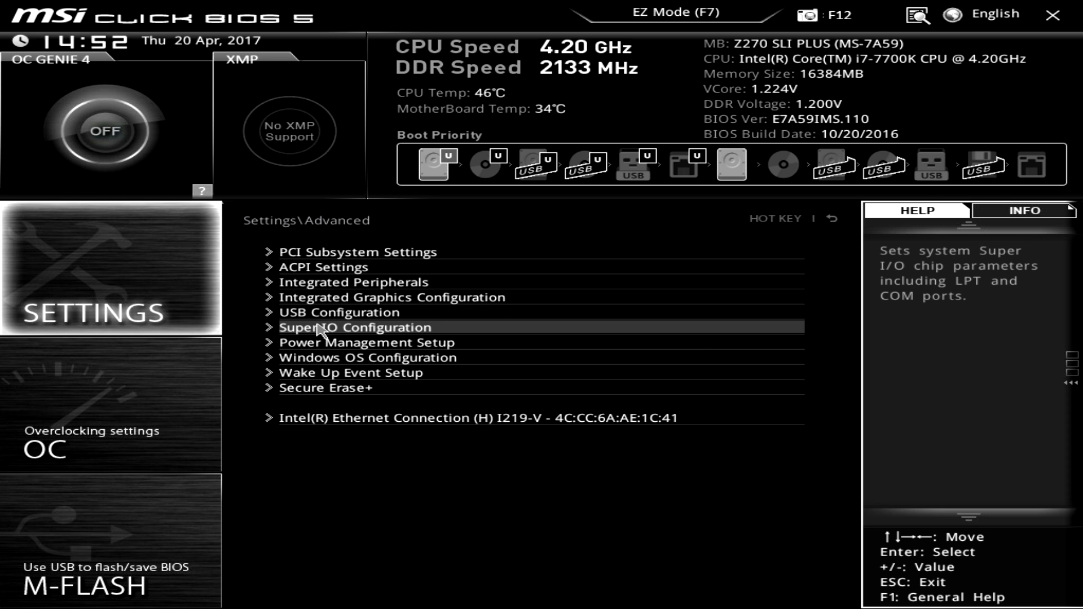
{"action": "left_click", "coordinate": [353, 282]}
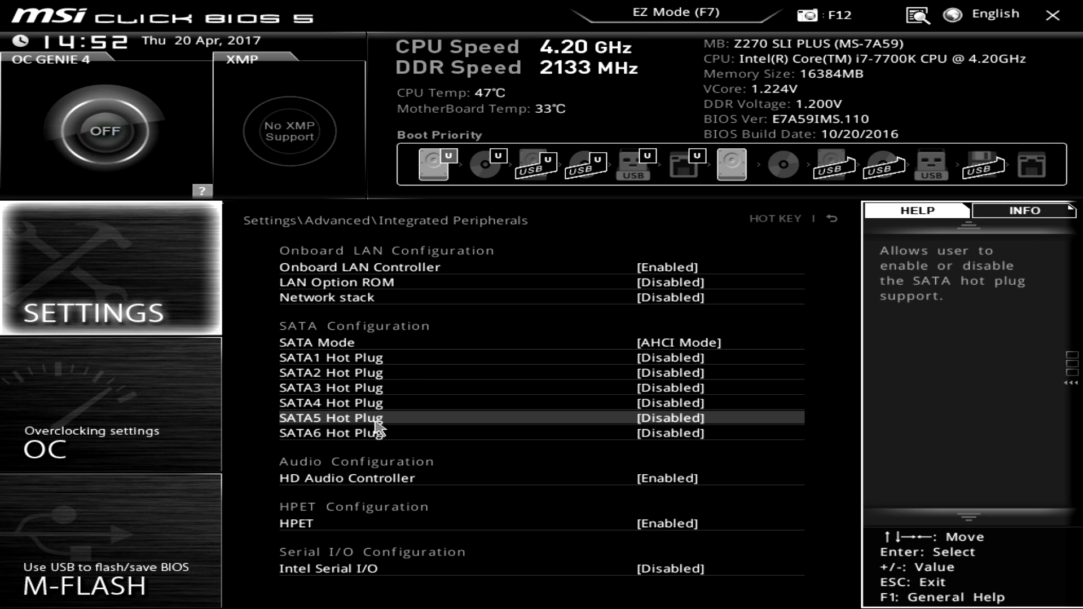
{"action": "mouse_move", "coordinate": [417, 375]}
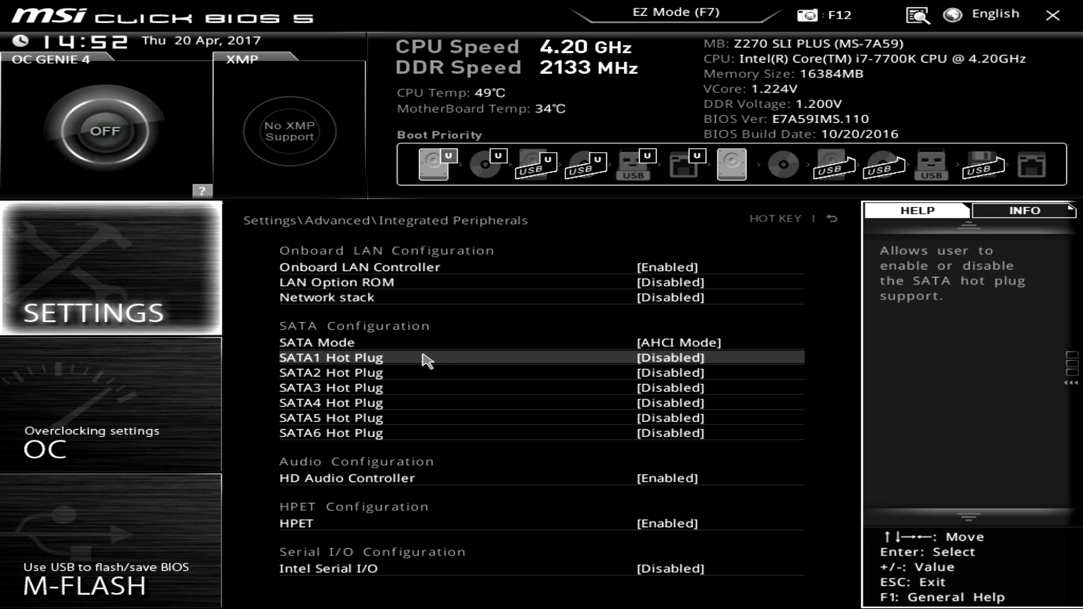
{"action": "left_click", "coordinate": [831, 218]}
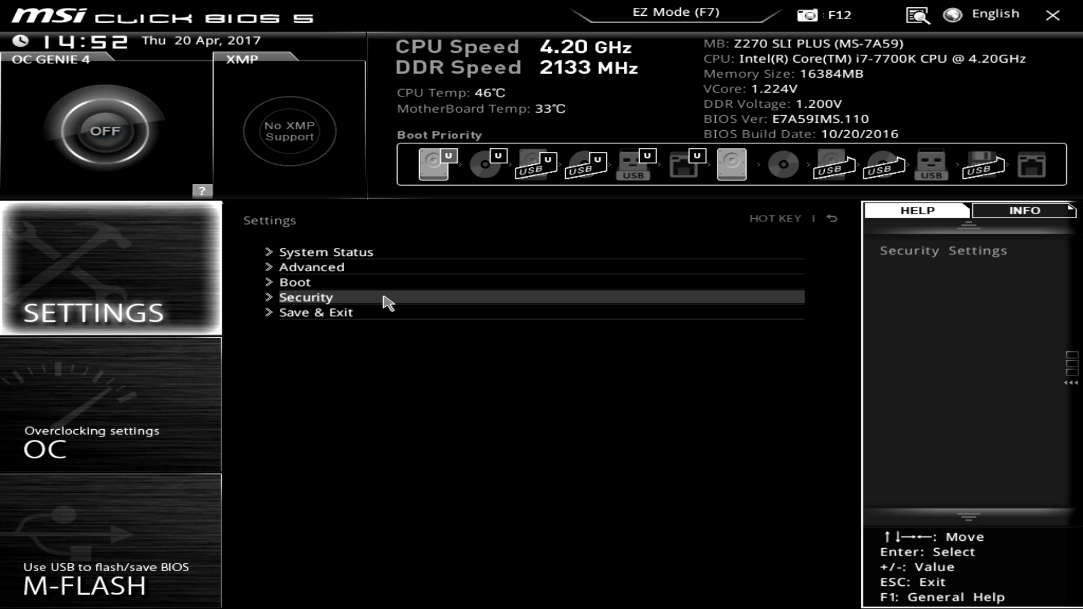
- Bring up the Save & Exit page with save, discard, defaults and boot override options
{"action": "left_click", "coordinate": [295, 282]}
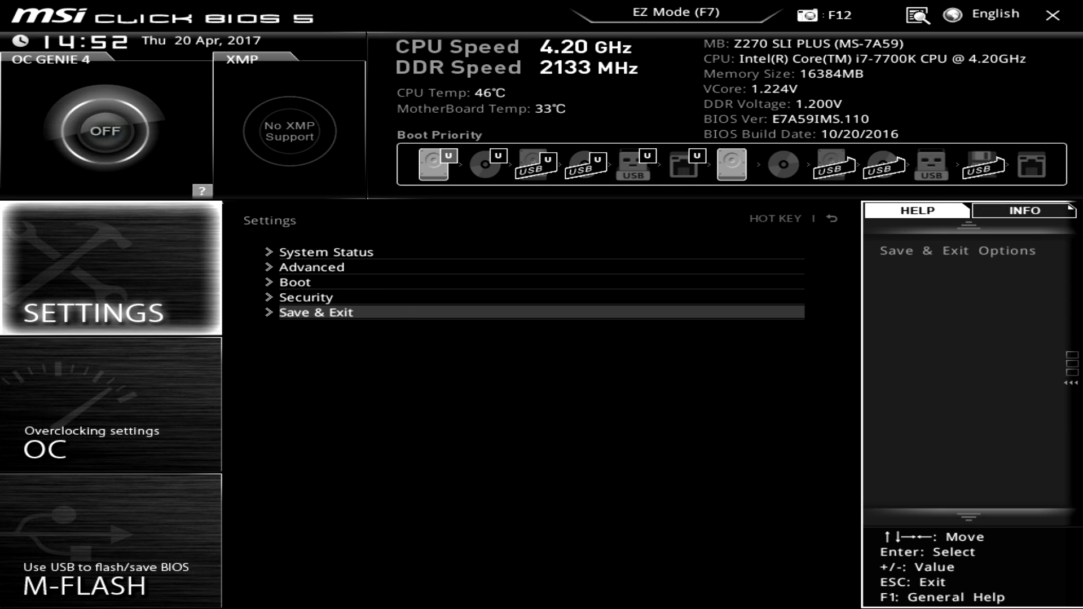
{"action": "left_click", "coordinate": [313, 312]}
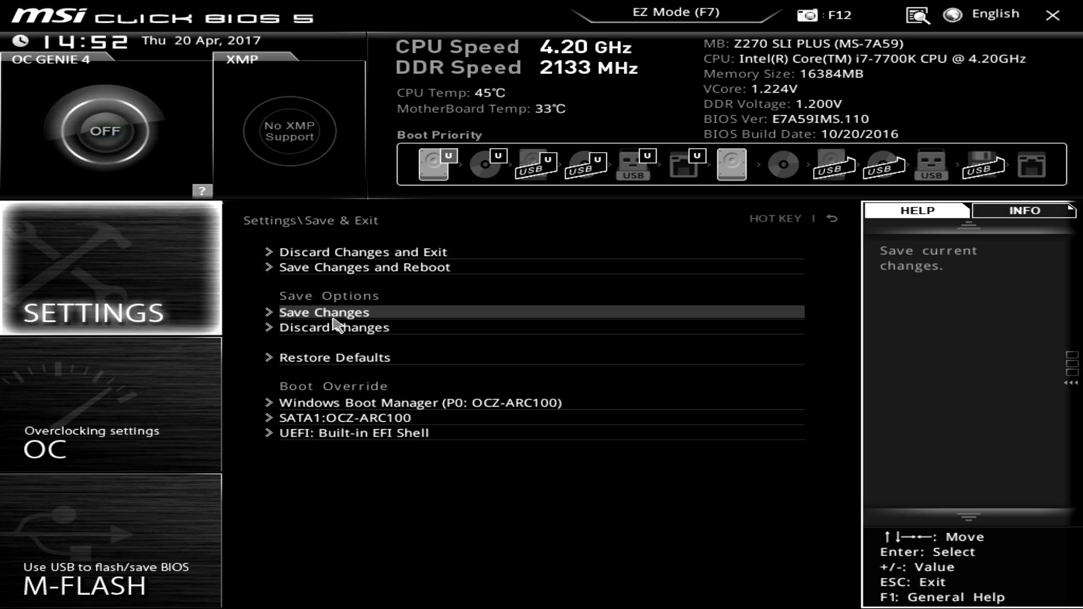
{"action": "mouse_move", "coordinate": [373, 357]}
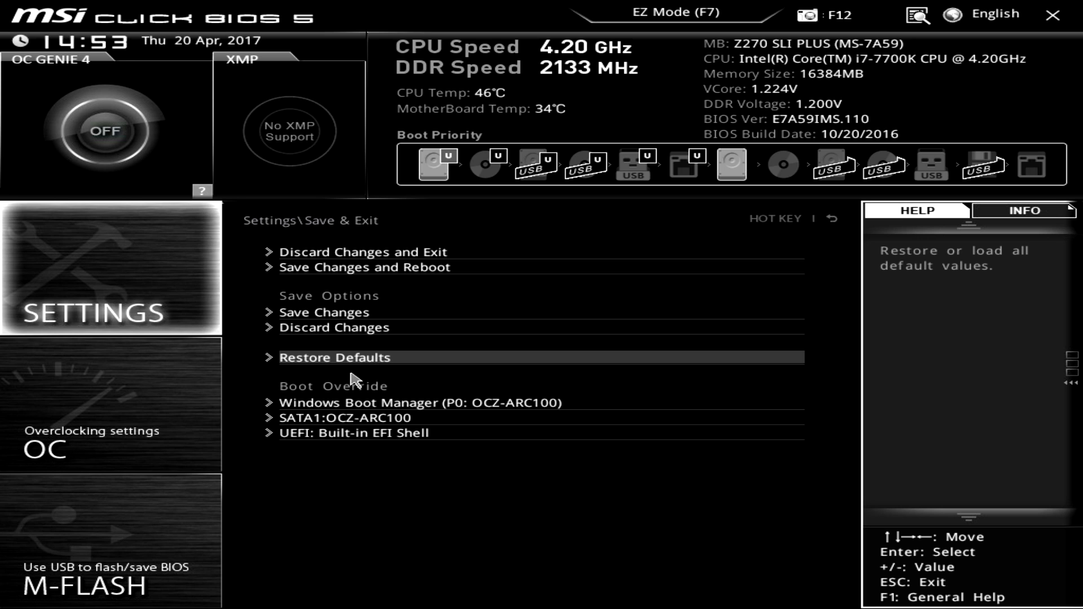
{"action": "mouse_move", "coordinate": [359, 434]}
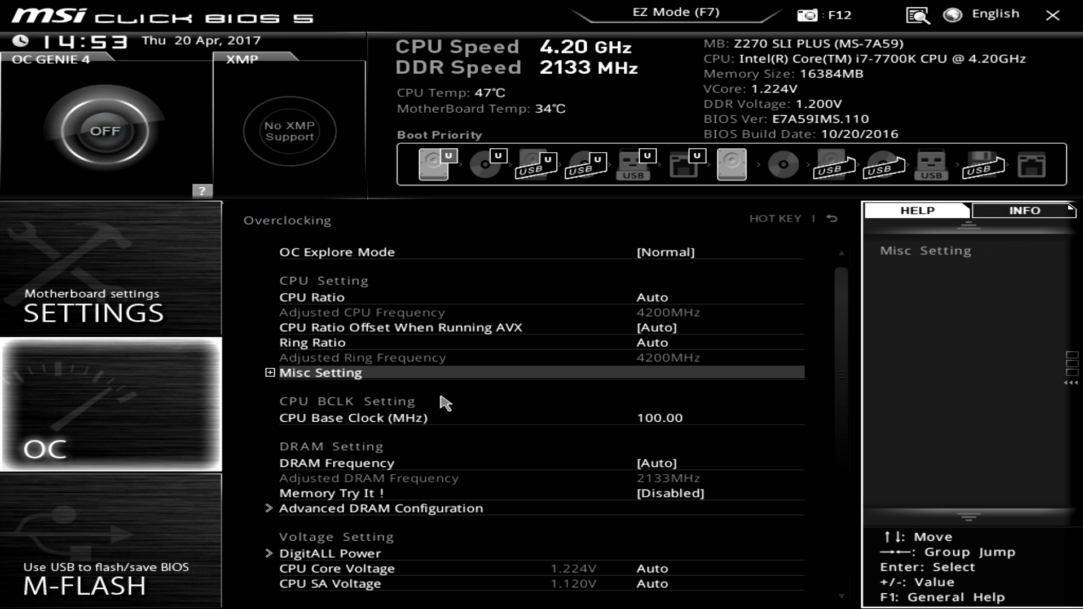
{"action": "mouse_move", "coordinate": [343, 321]}
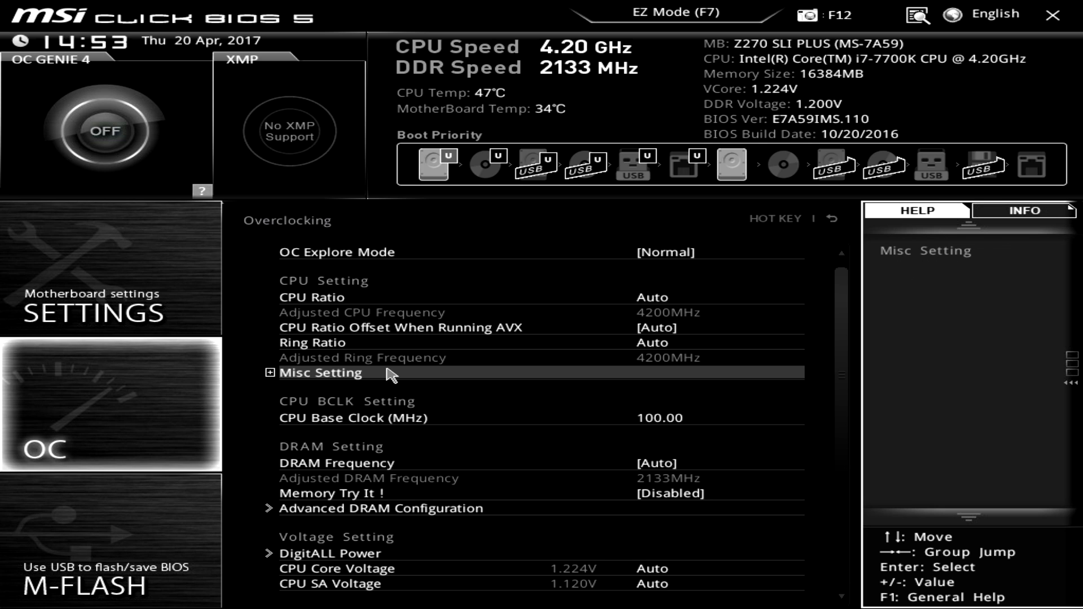
- Peek at Advanced DRAM Configuration, then view the i7-7700K CPU Specifications page
{"action": "scroll", "scroll_direction": "down", "scroll_amount": 3}
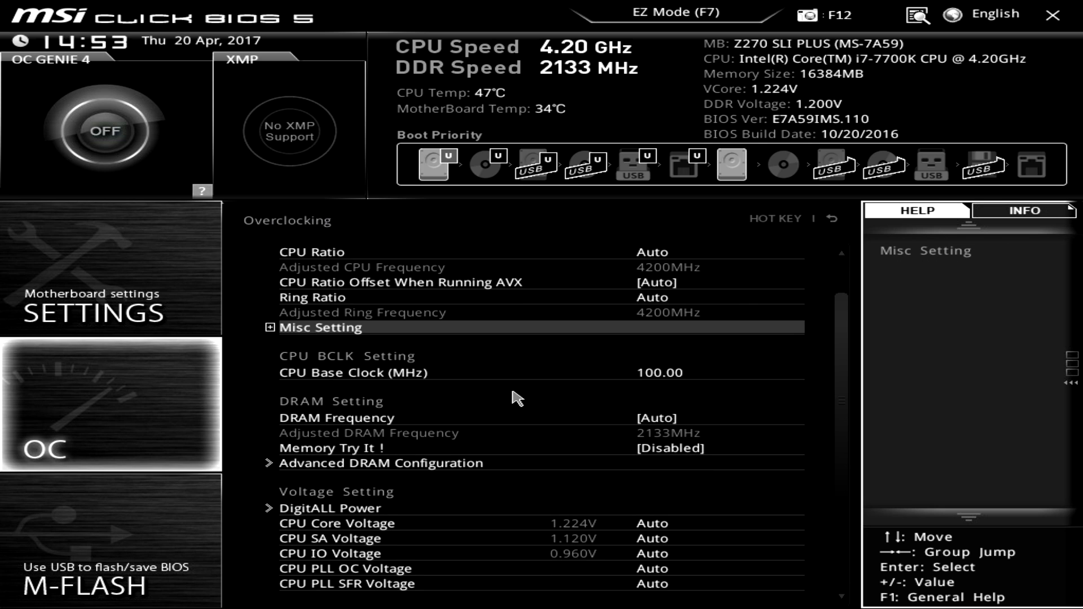
{"action": "left_click", "coordinate": [380, 462]}
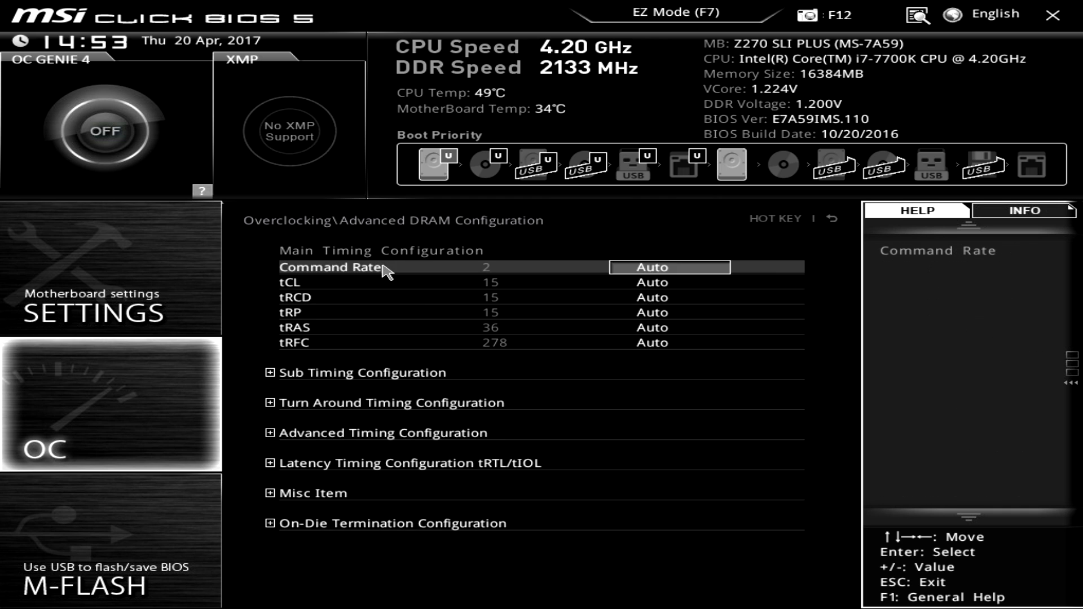
{"action": "mouse_move", "coordinate": [464, 280]}
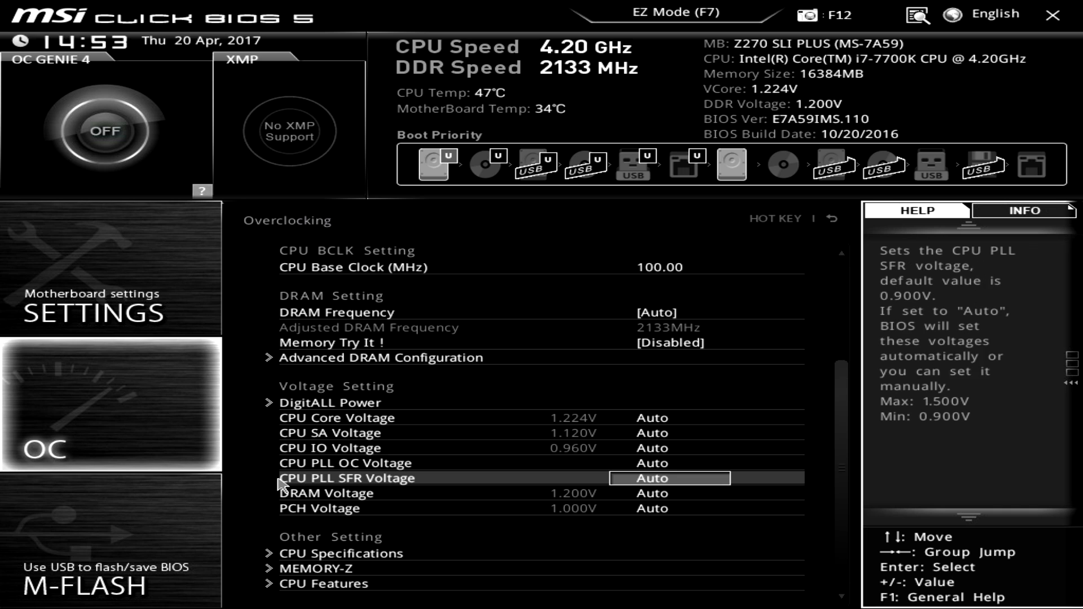
{"action": "mouse_move", "coordinate": [351, 552]}
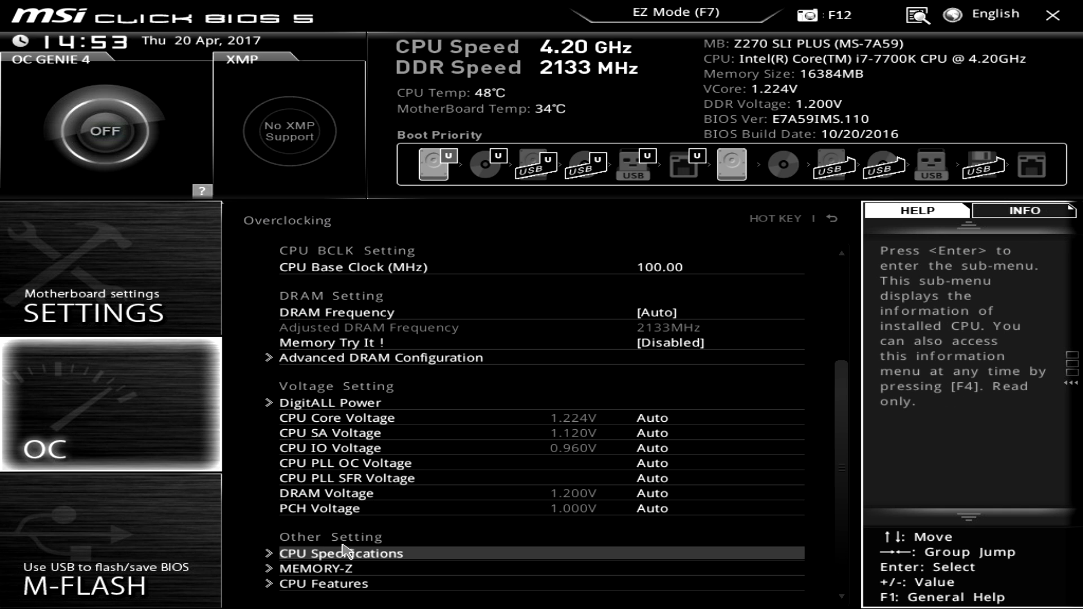
{"action": "left_click", "coordinate": [341, 553]}
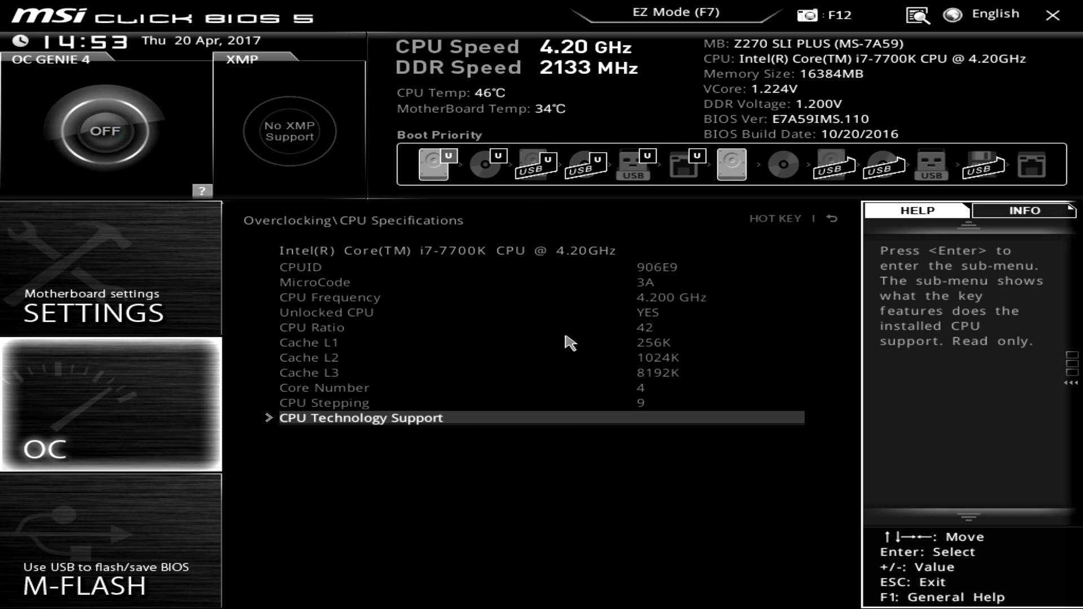
{"action": "mouse_move", "coordinate": [352, 435]}
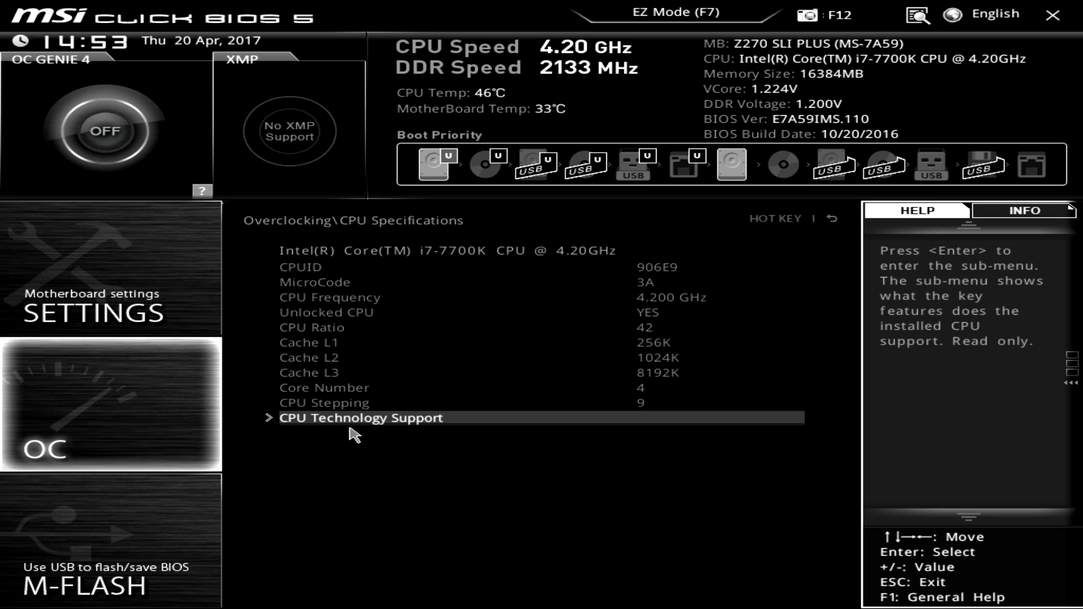
- View the MEMORY-Z and CPU Features pages, then return to the Overclocking list
{"action": "left_click", "coordinate": [360, 418]}
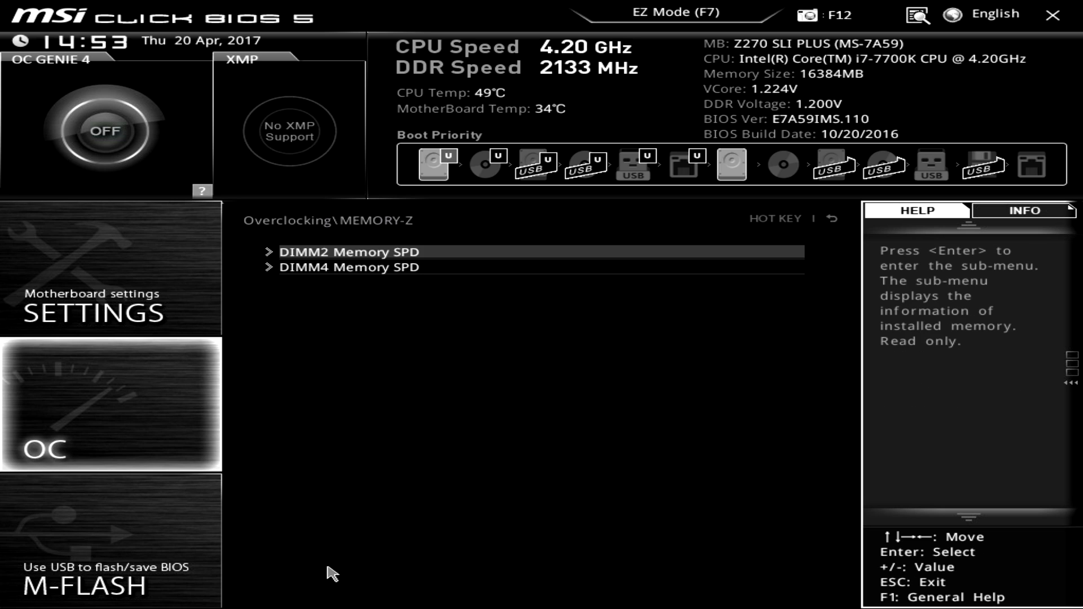
{"action": "left_click", "coordinate": [347, 251]}
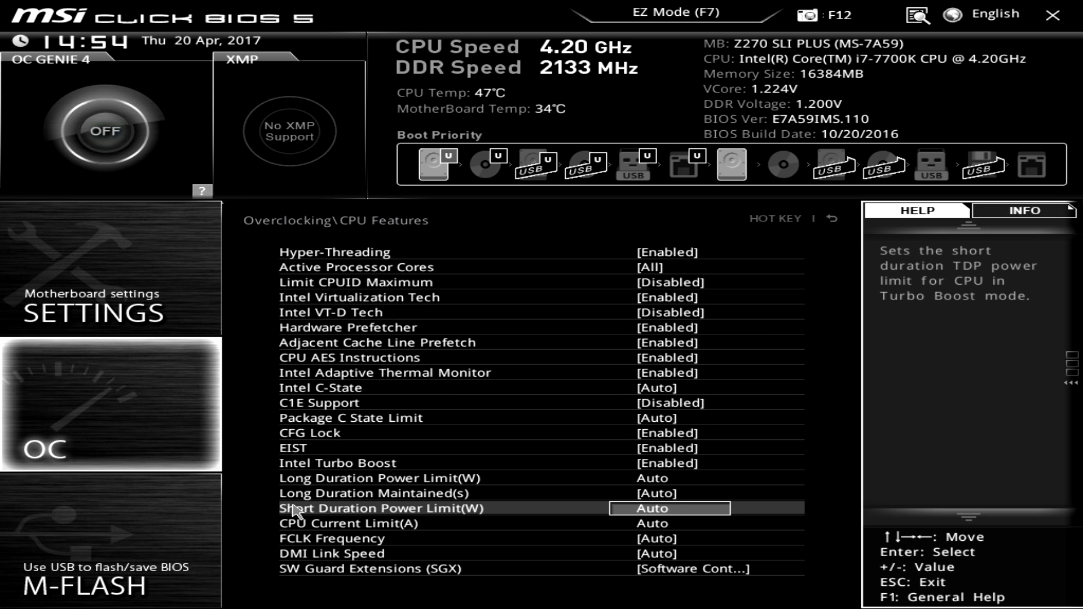
{"action": "key", "text": "Escape"}
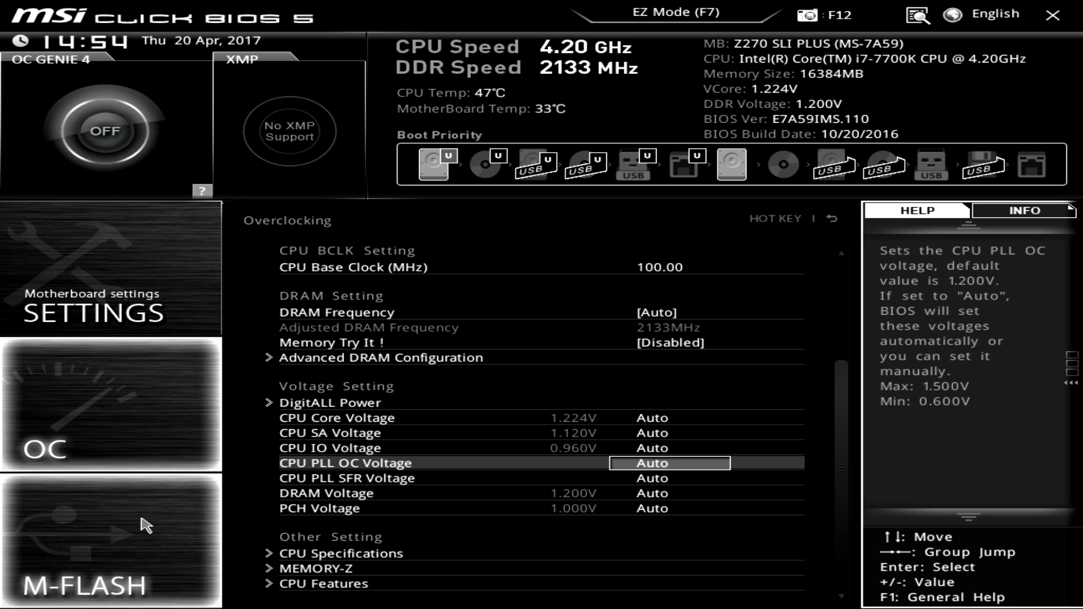
{"action": "mouse_move", "coordinate": [141, 516]}
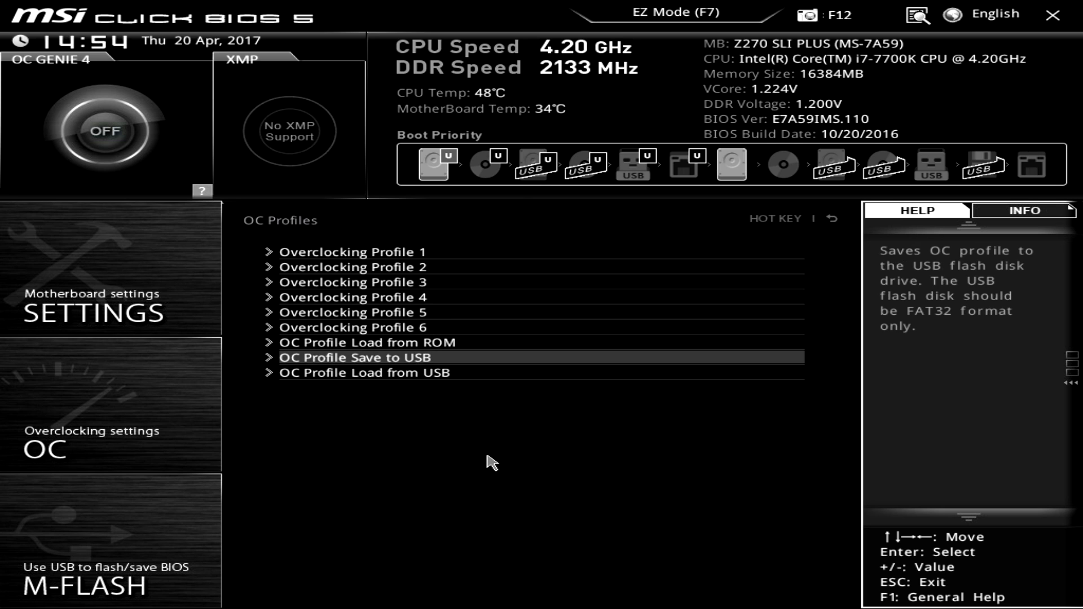
{"action": "mouse_move", "coordinate": [366, 342]}
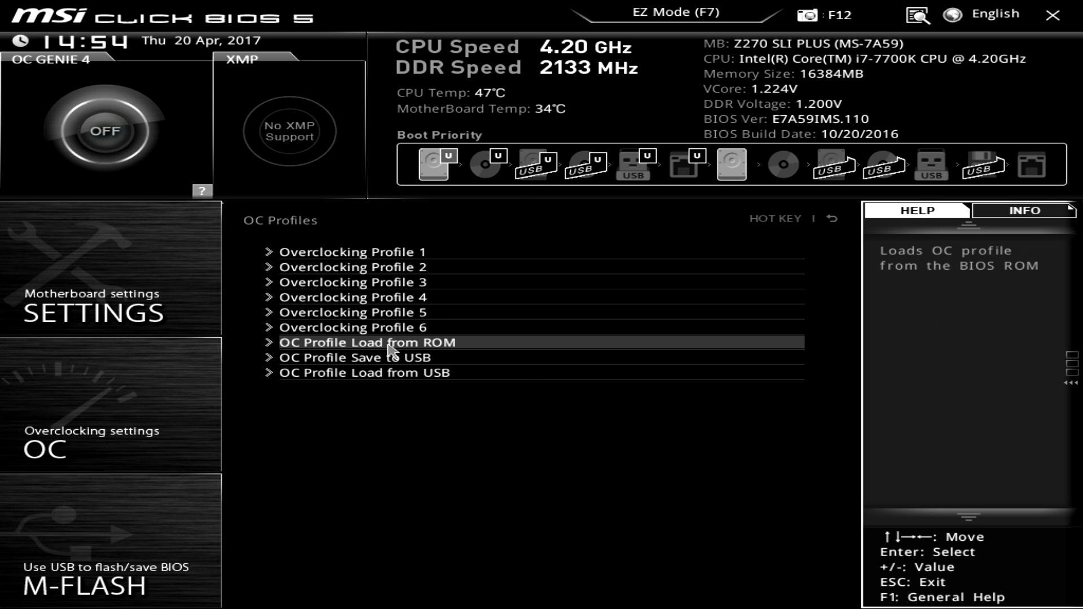
{"action": "mouse_move", "coordinate": [422, 385]}
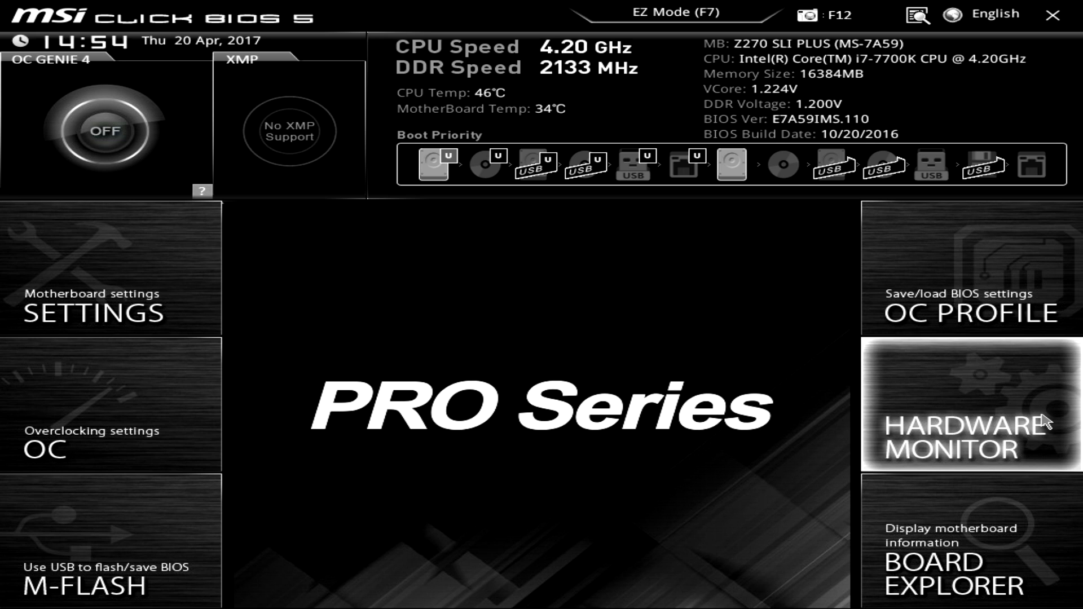
- Open the HARDWARE MONITOR tile showing CPU 1 fan at 600 RPM
{"action": "left_click", "coordinate": [968, 409]}
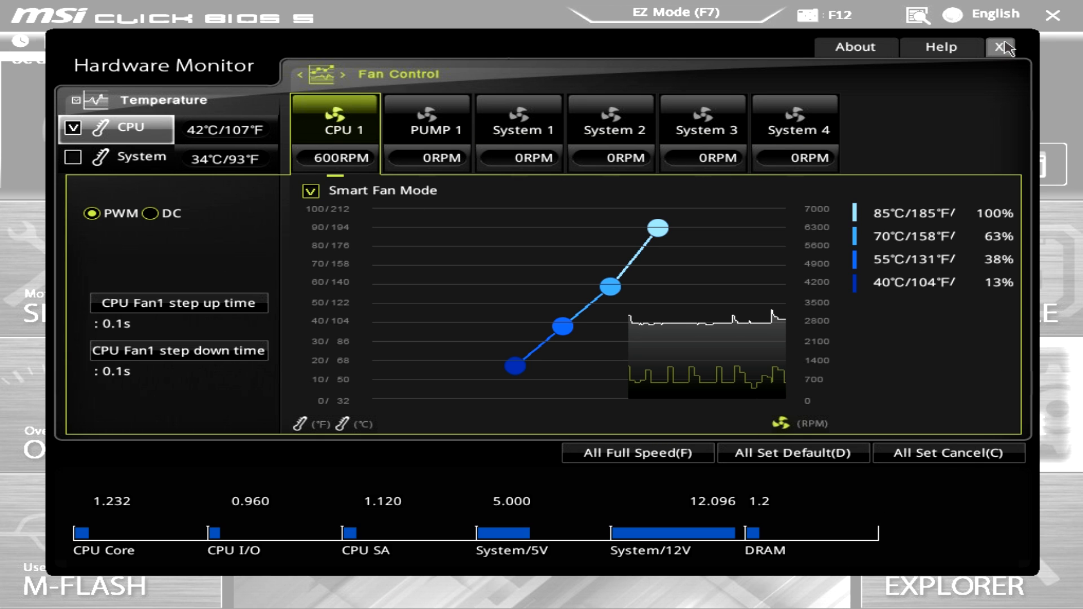
- Close the Hardware Monitor panel
{"action": "left_click", "coordinate": [1002, 47]}
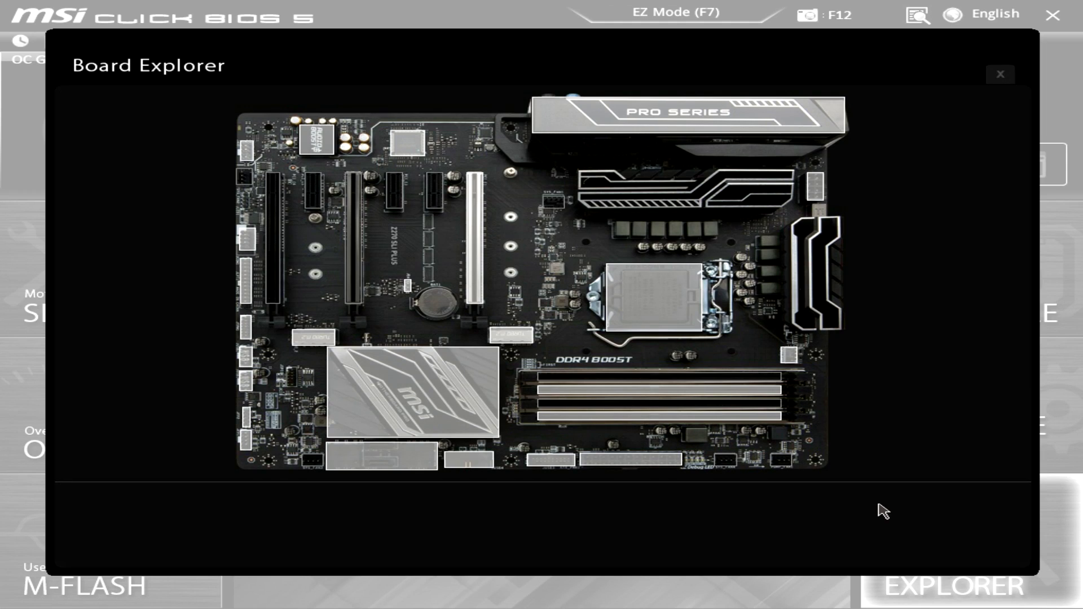
{"action": "mouse_move", "coordinate": [95, 454]}
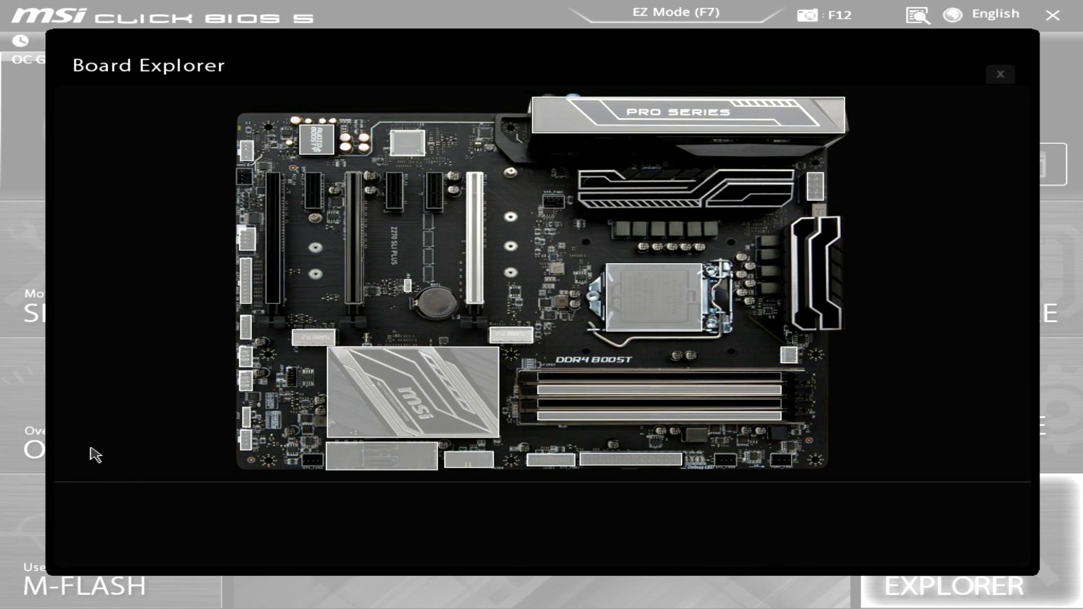
{"action": "mouse_move", "coordinate": [511, 526]}
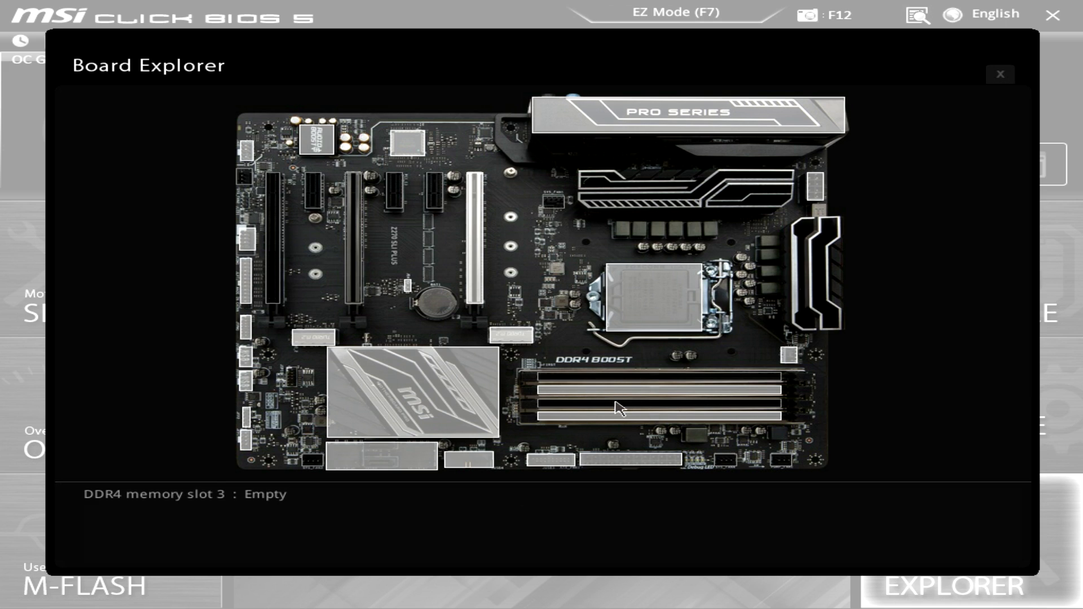
{"action": "mouse_move", "coordinate": [435, 332]}
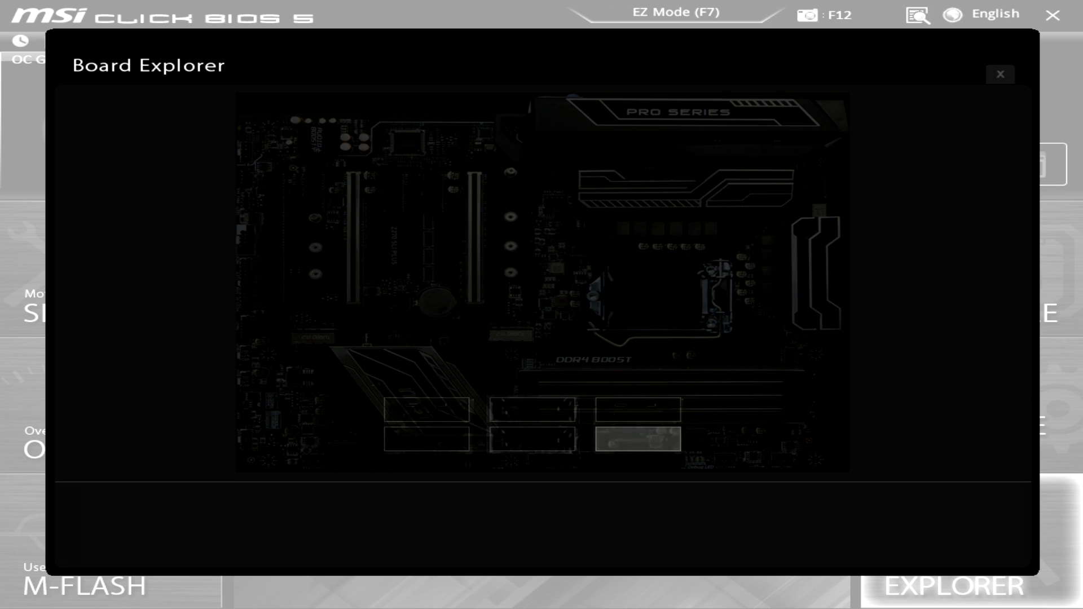
{"action": "mouse_move", "coordinate": [656, 447]}
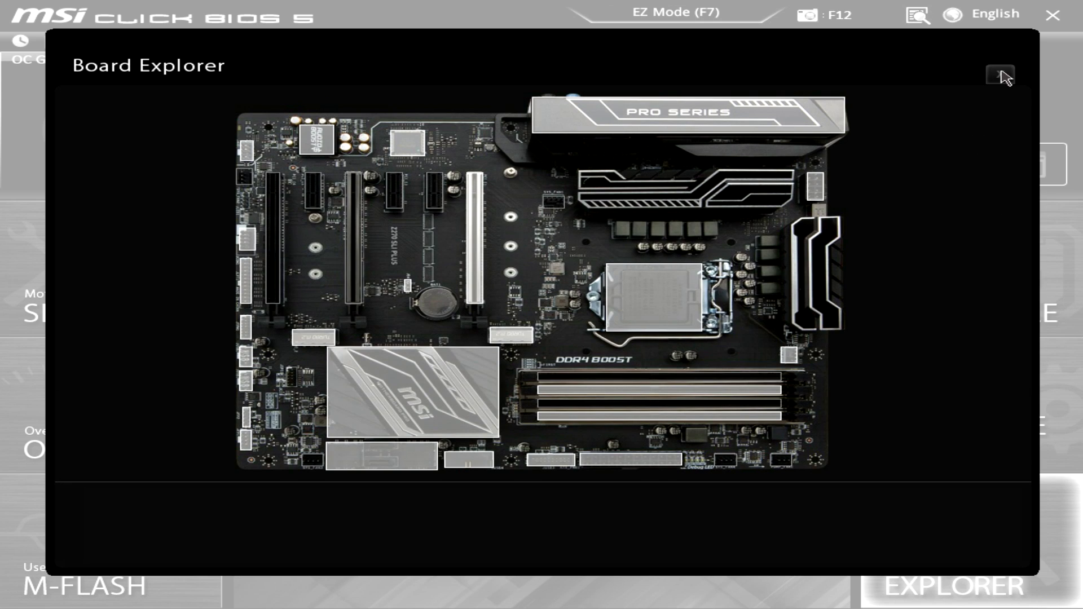
- Exit Board Explorer and bring up the Settings categories list
{"action": "left_click", "coordinate": [999, 76]}
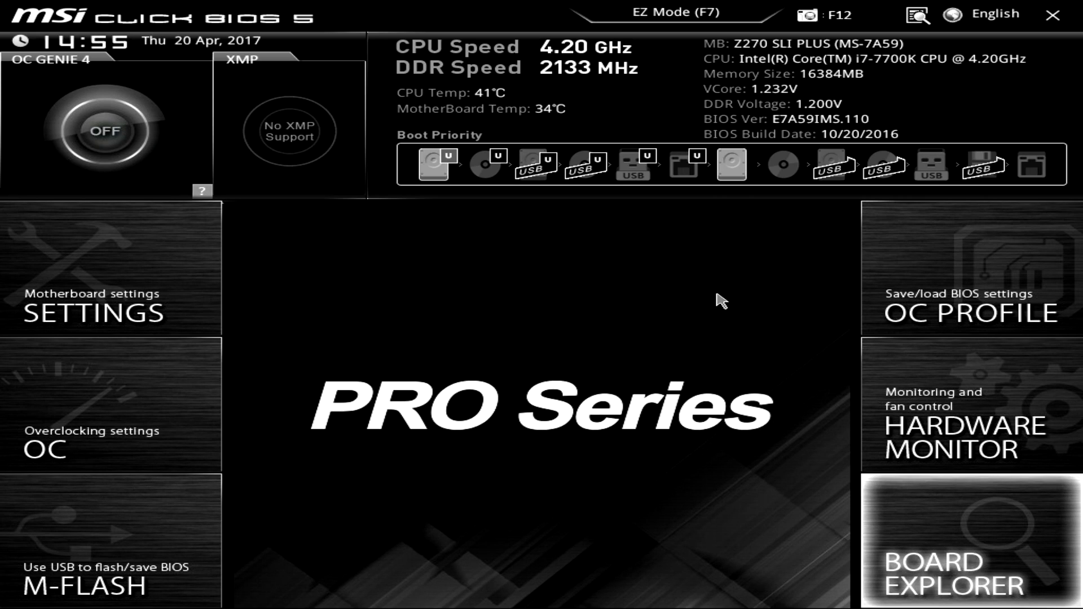
{"action": "mouse_move", "coordinate": [731, 298]}
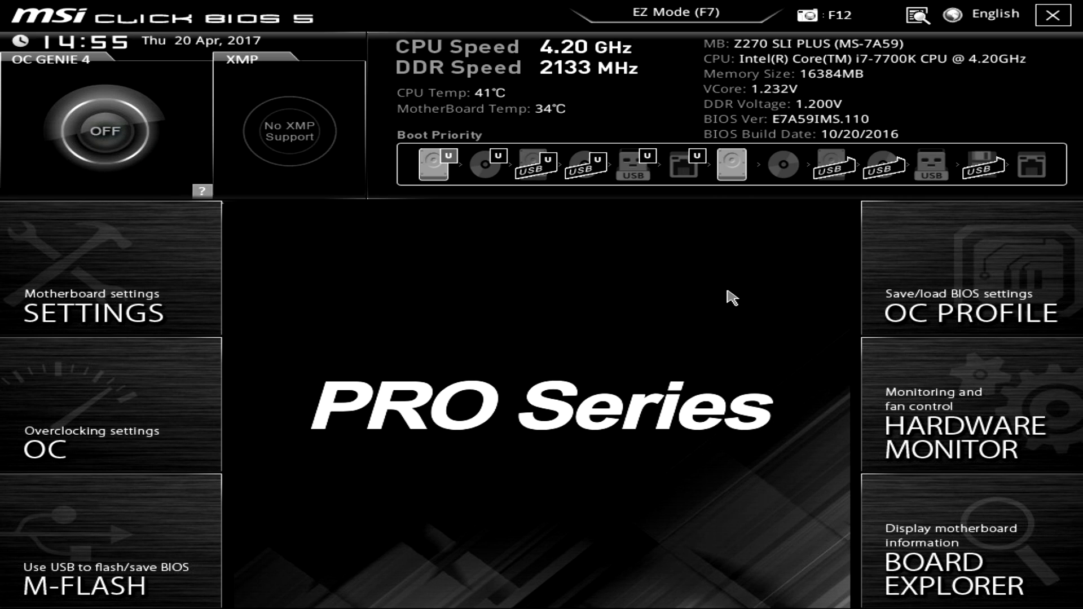
{"action": "mouse_move", "coordinate": [711, 316]}
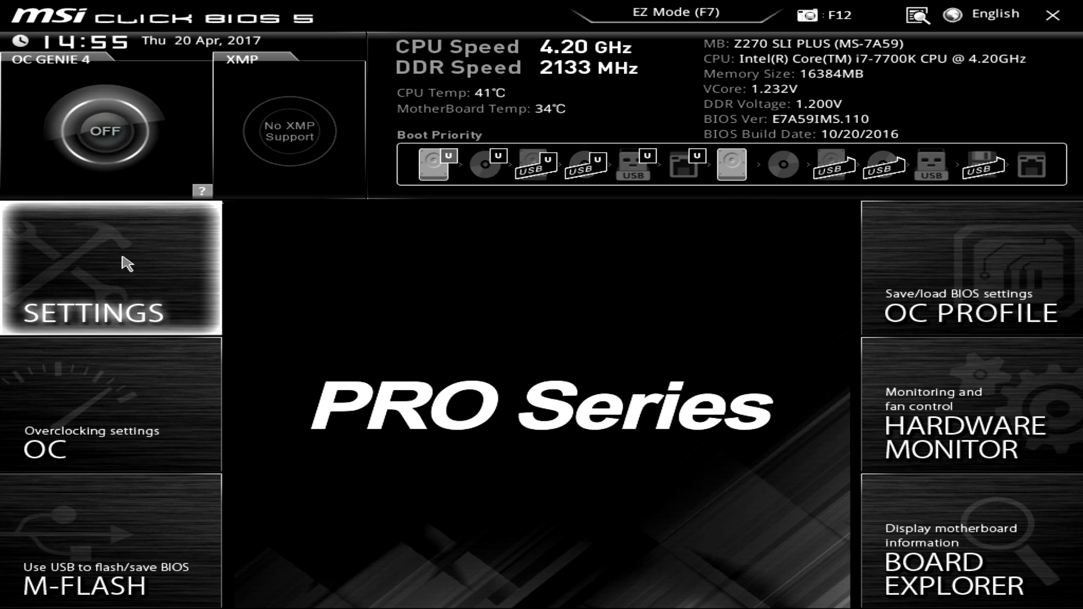
{"action": "left_click", "coordinate": [111, 270]}
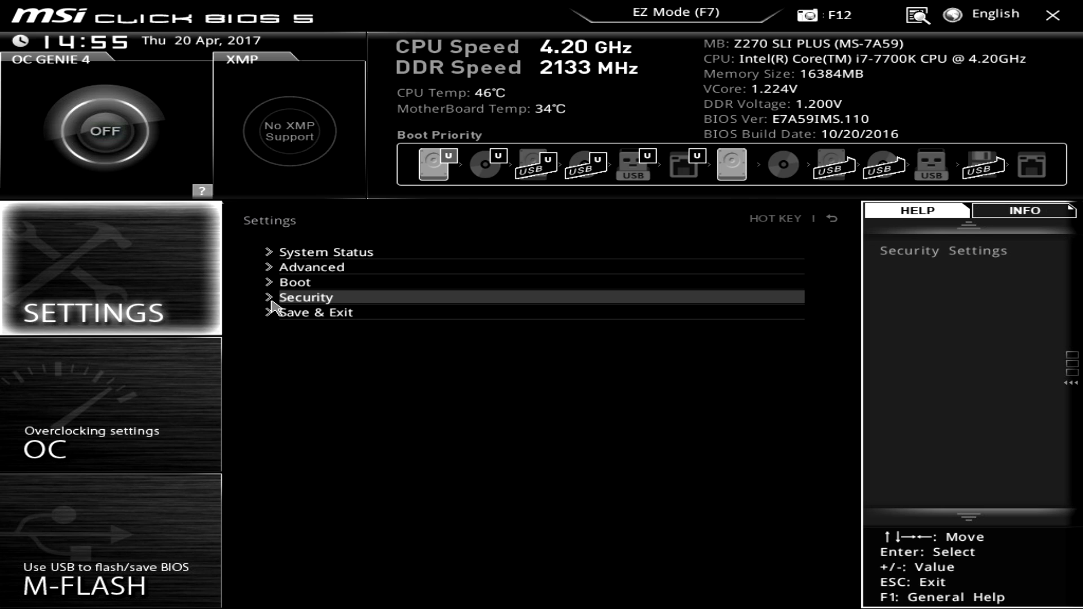
{"action": "mouse_move", "coordinate": [274, 308]}
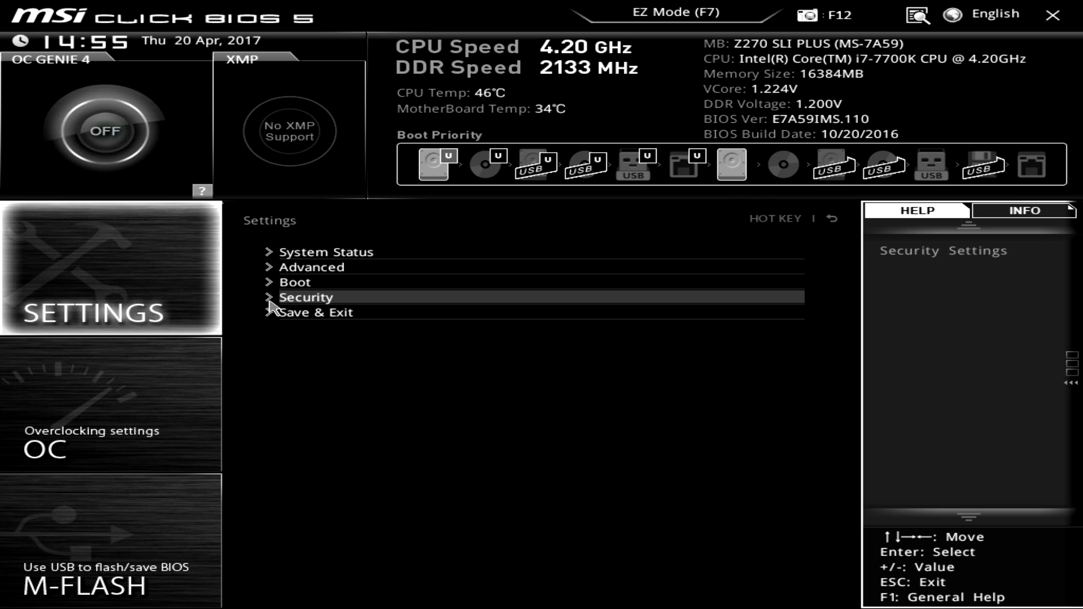